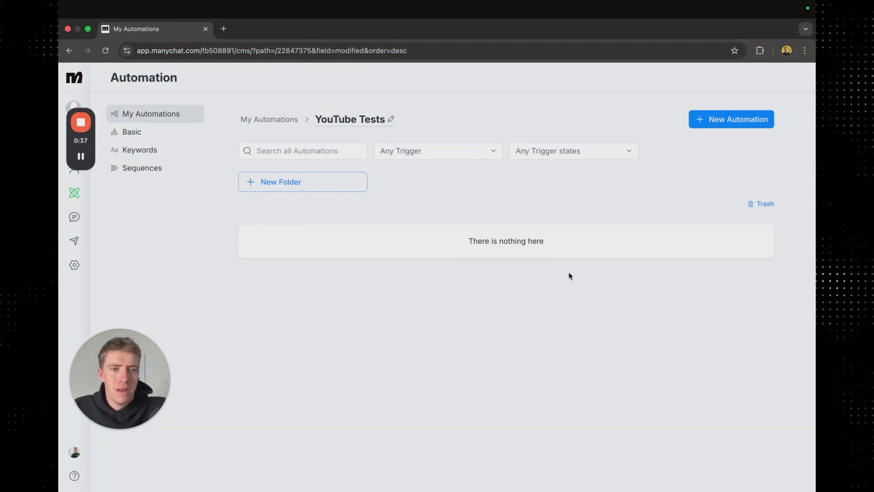
# - Create a new automation from scratch in the YouTube Tests folder
pyautogui.click(732, 118)
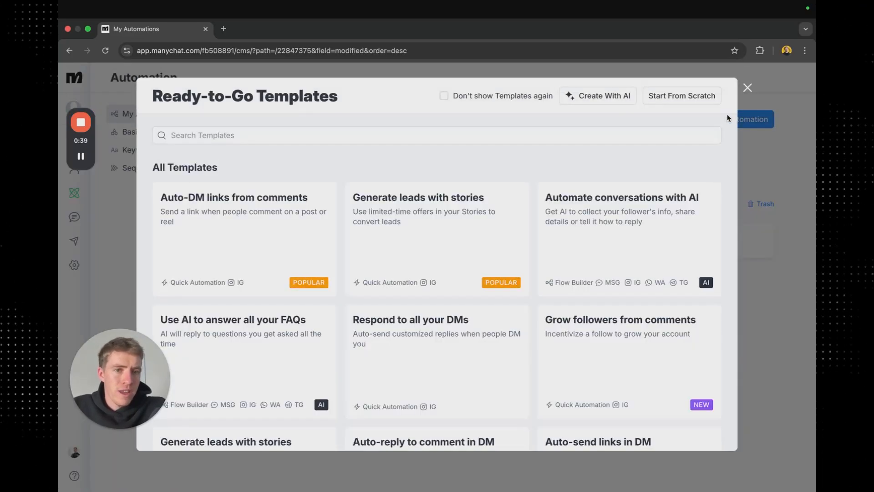
pyautogui.click(681, 96)
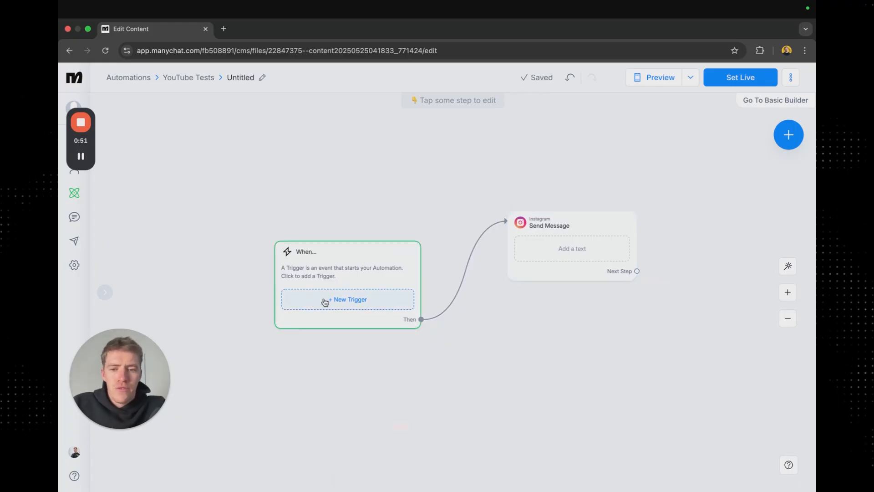
# - Add a Post or Reel Comments trigger on the reel about sends being the key algorithm trigger
pyautogui.click(348, 299)
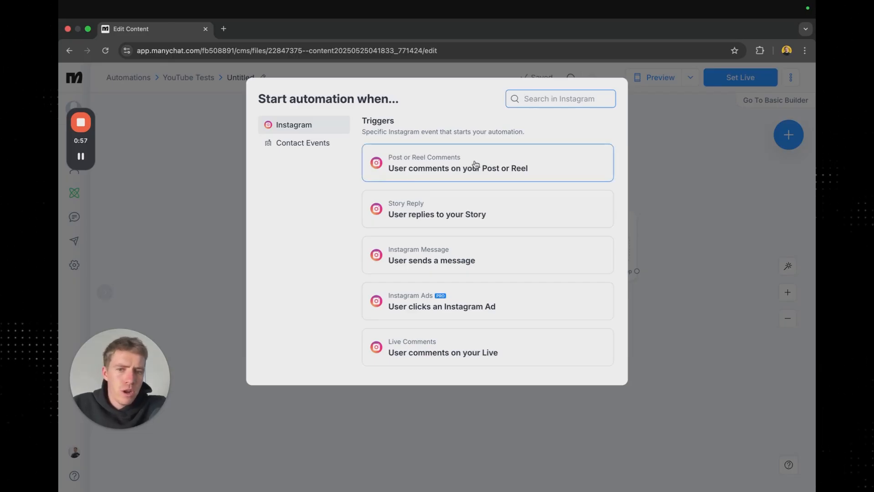
pyautogui.click(486, 162)
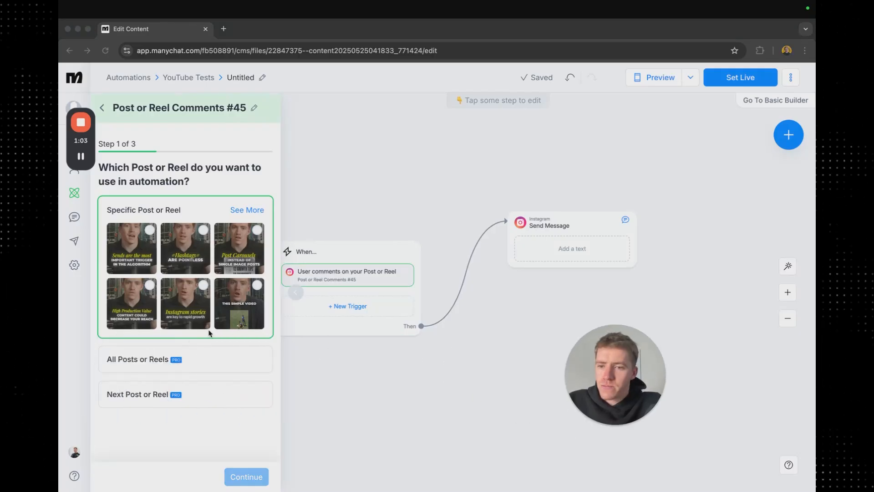
pyautogui.moveTo(203, 358)
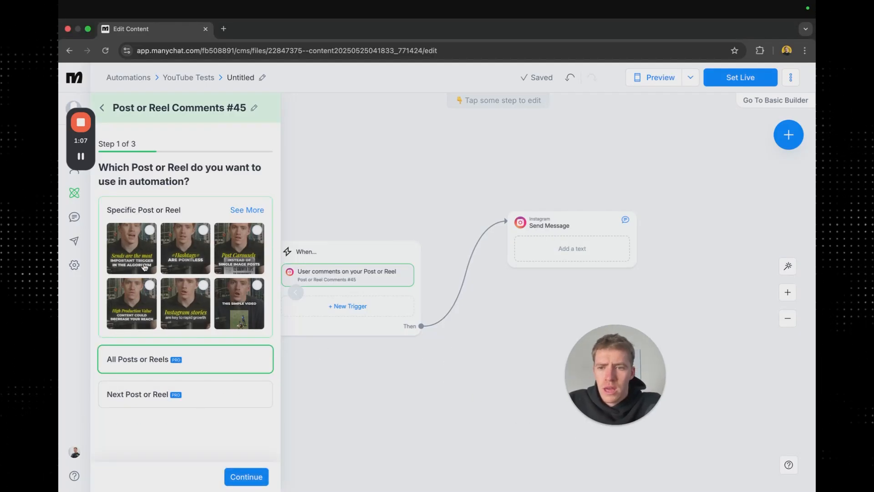
pyautogui.click(131, 249)
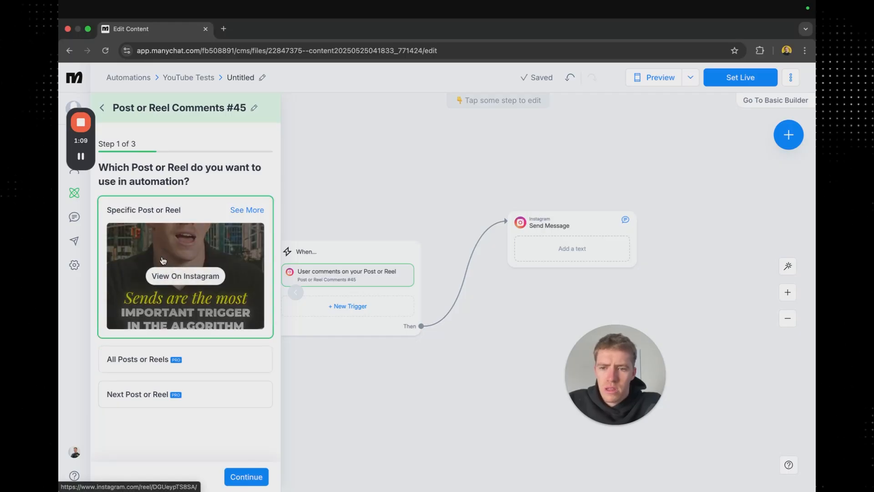
pyautogui.moveTo(225, 441)
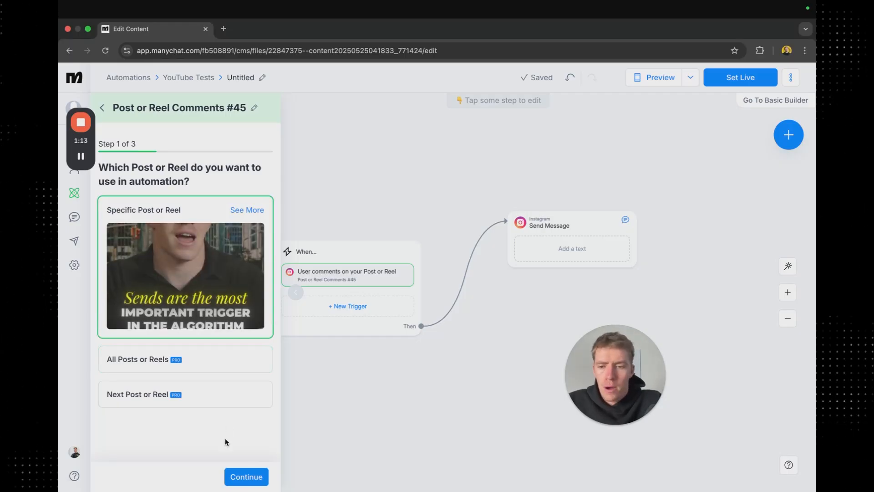
pyautogui.click(246, 476)
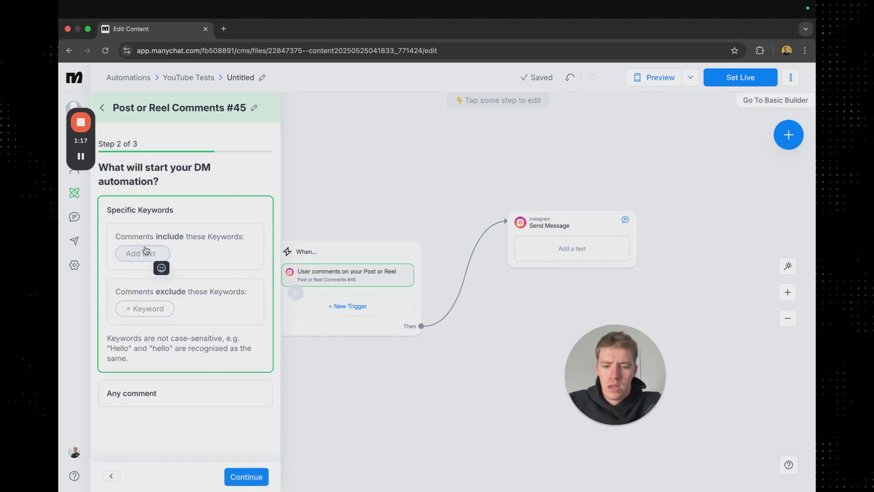
# - Restrict the trigger to comments containing the keyword 'growth', leaving Public Reply at No
pyautogui.write('growth')
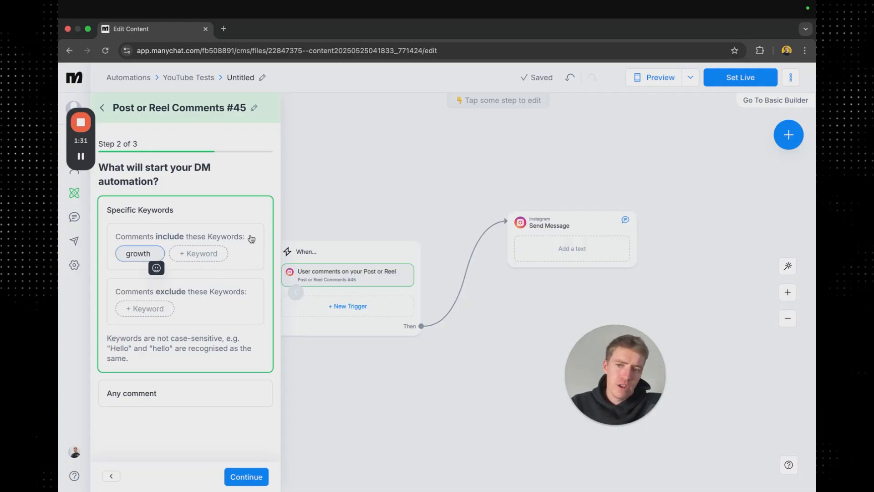
pyautogui.moveTo(244, 307)
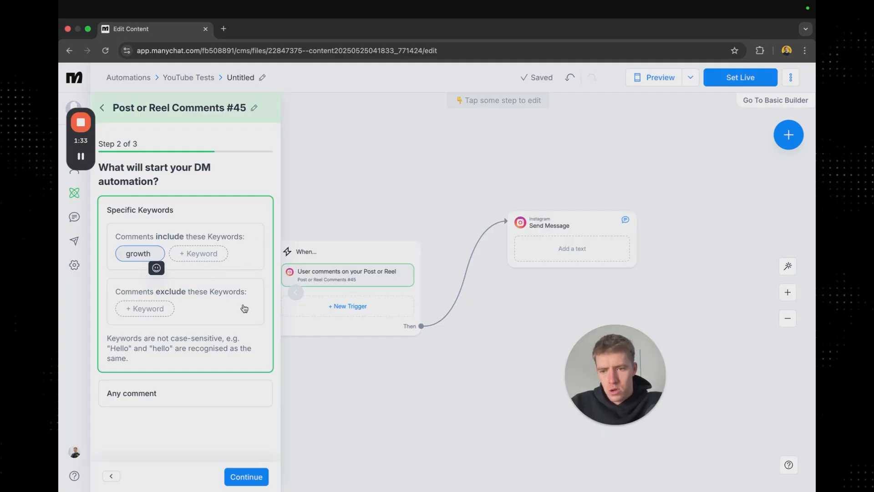
pyautogui.click(245, 476)
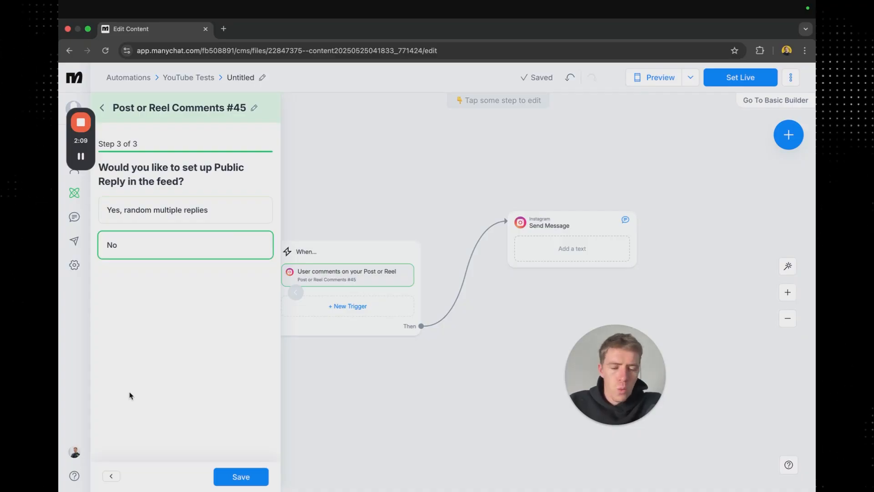
# - Save the comment trigger and return to the flow canvas
pyautogui.click(241, 476)
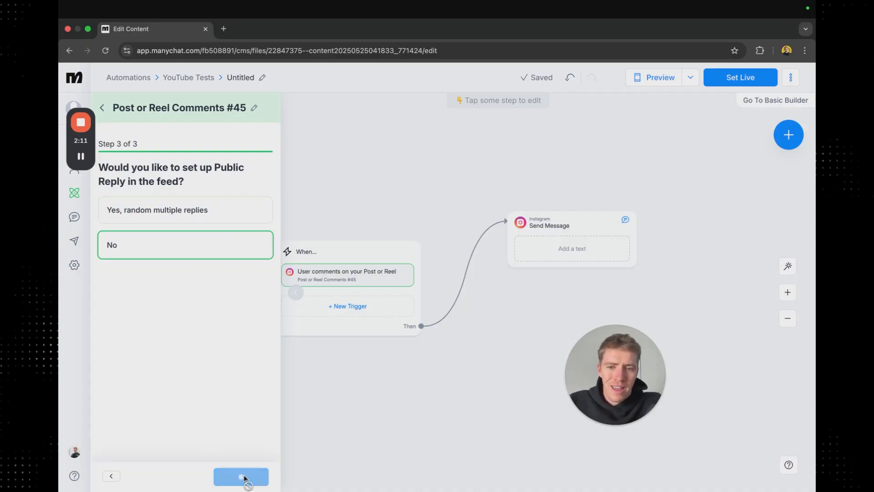
pyautogui.click(240, 477)
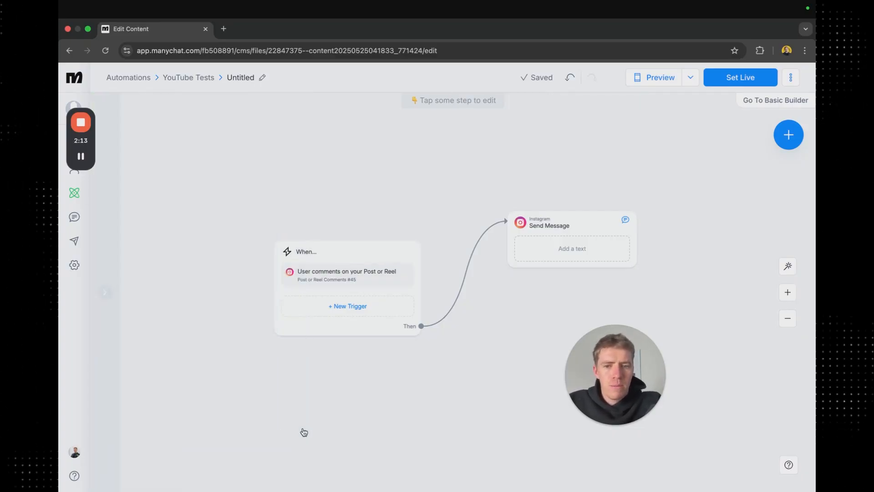
pyautogui.click(347, 251)
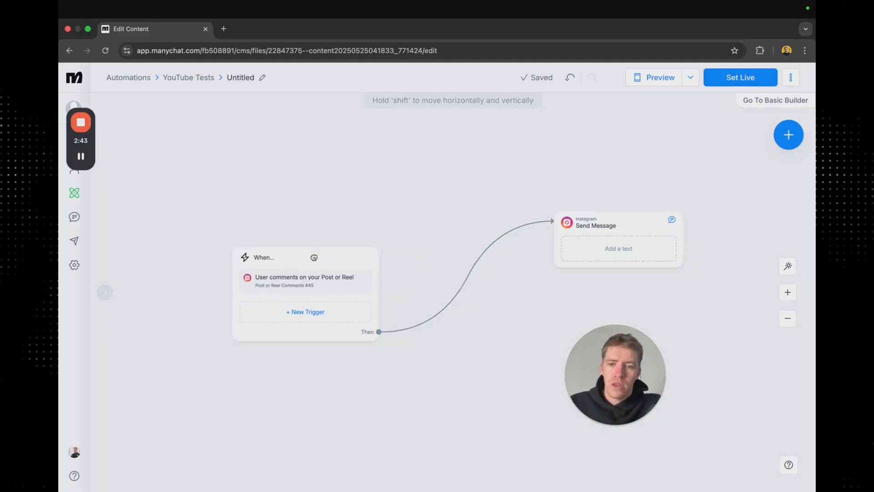
pyautogui.click(618, 225)
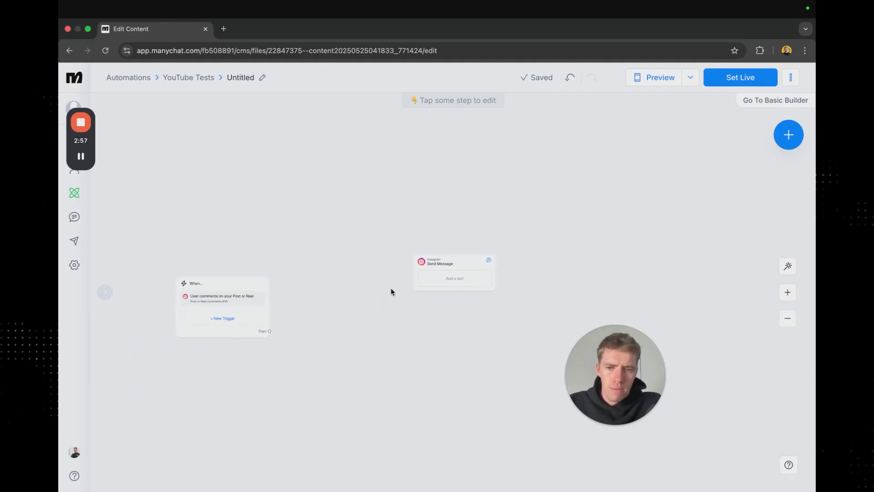
# - Add a Condition step after the trigger and route it to the Instagram Send Message step
pyautogui.click(789, 134)
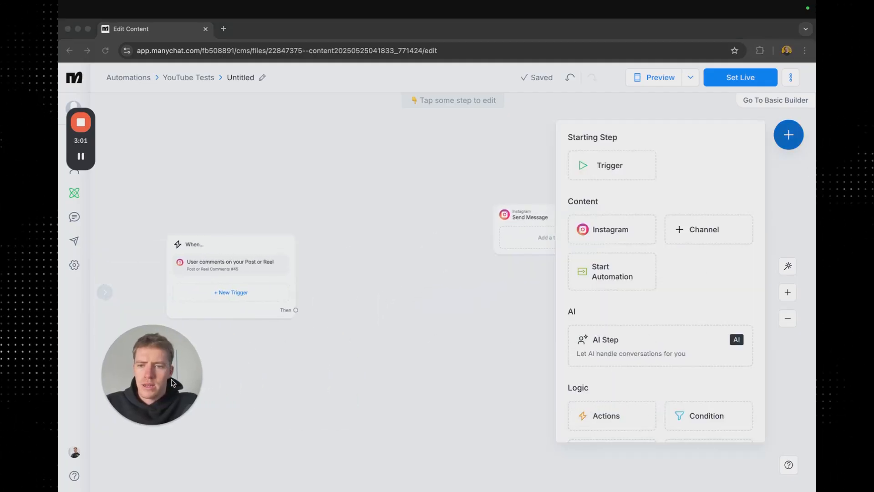
pyautogui.click(705, 416)
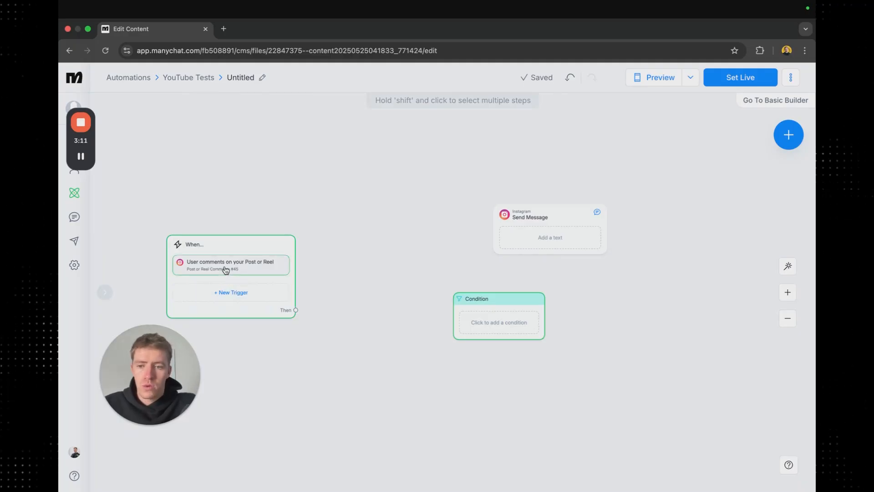
pyautogui.click(550, 229)
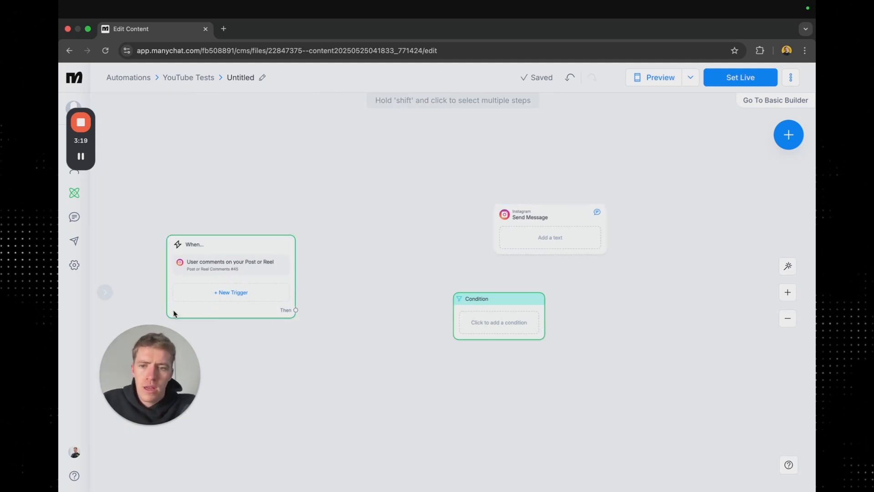
pyautogui.click(549, 229)
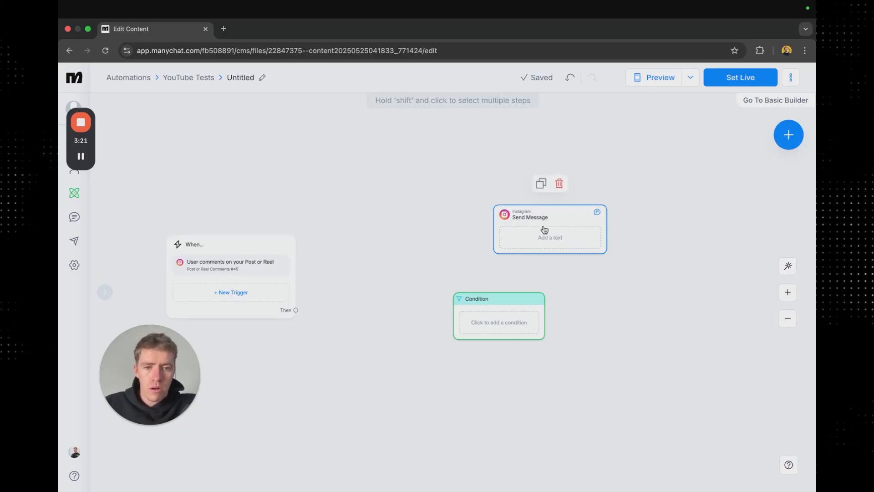
pyautogui.click(498, 299)
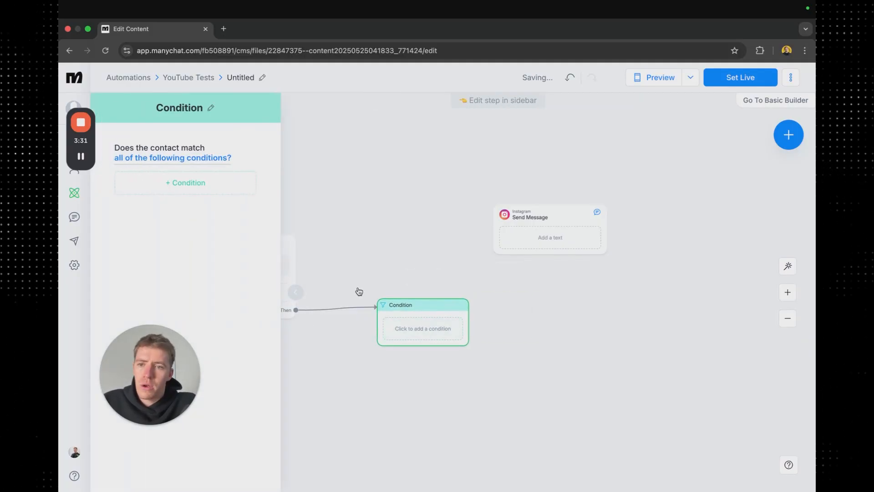
# - Set the condition to Follows your Instagram account and add Send Message #1 for non-followers
pyautogui.click(185, 182)
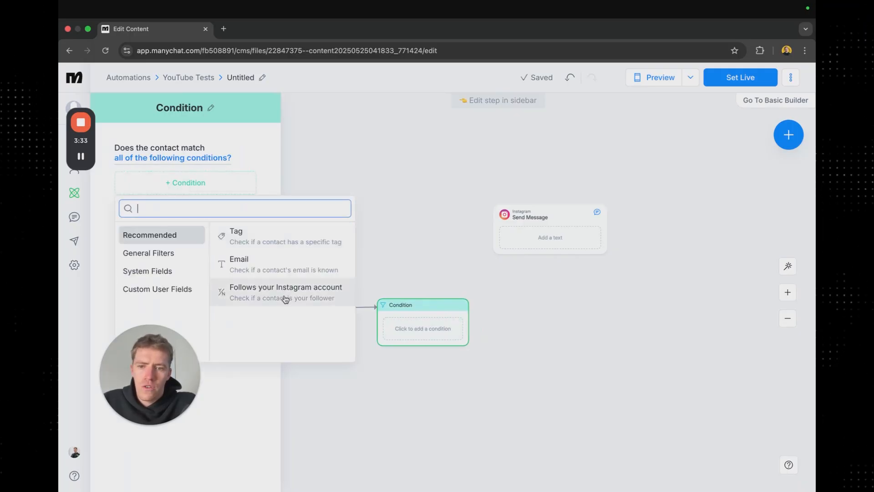
pyautogui.click(285, 287)
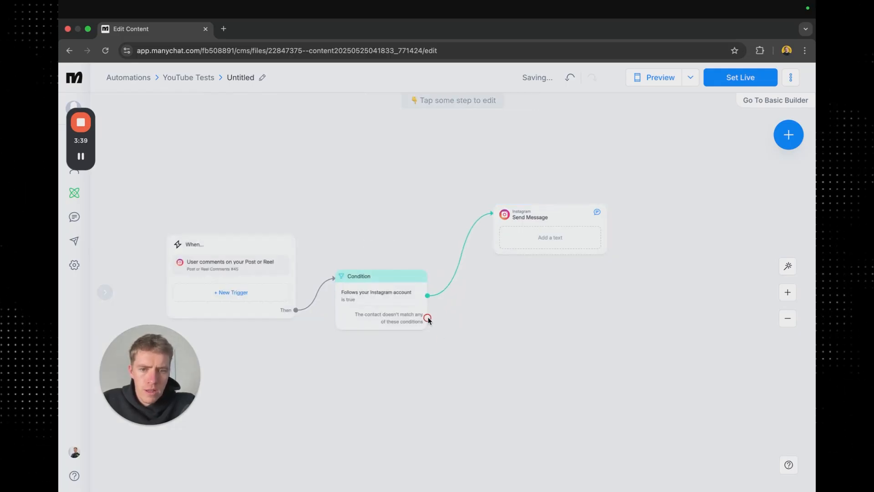
pyautogui.click(428, 319)
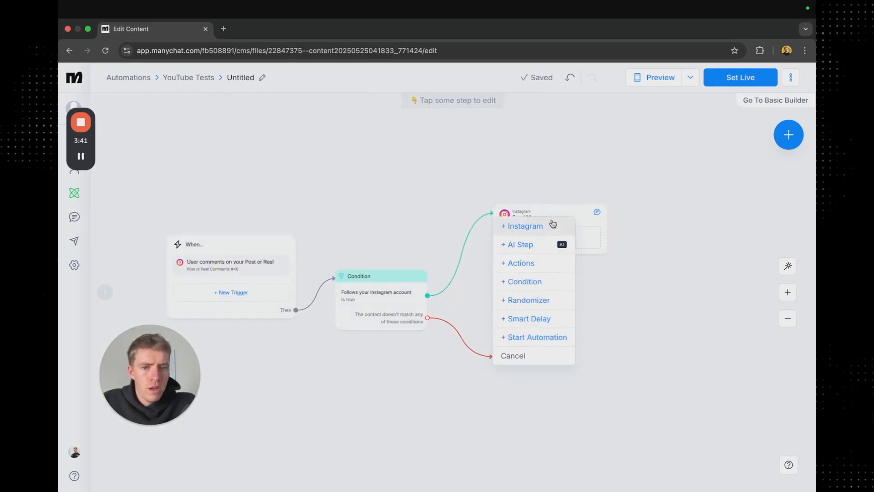
pyautogui.click(523, 225)
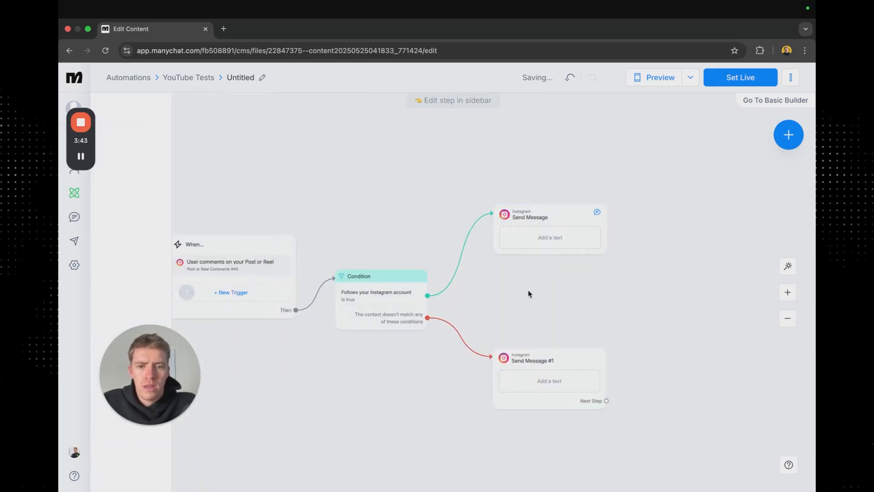
pyautogui.click(380, 276)
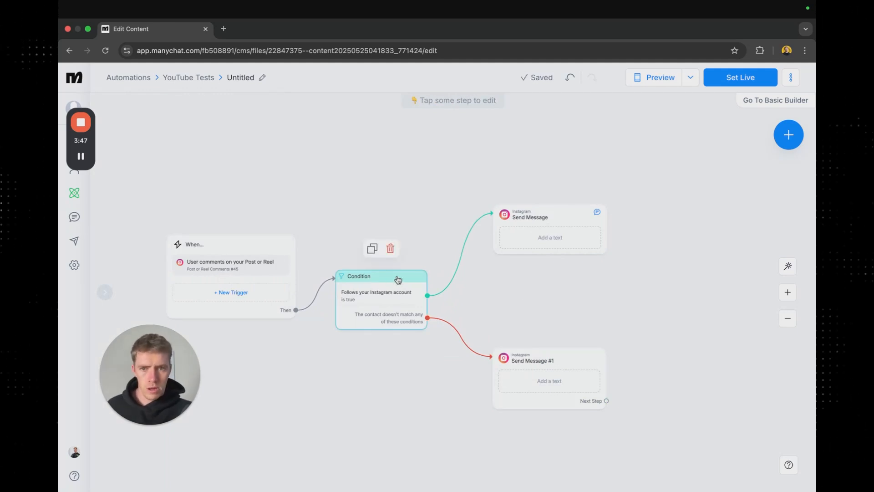
pyautogui.moveTo(366, 294)
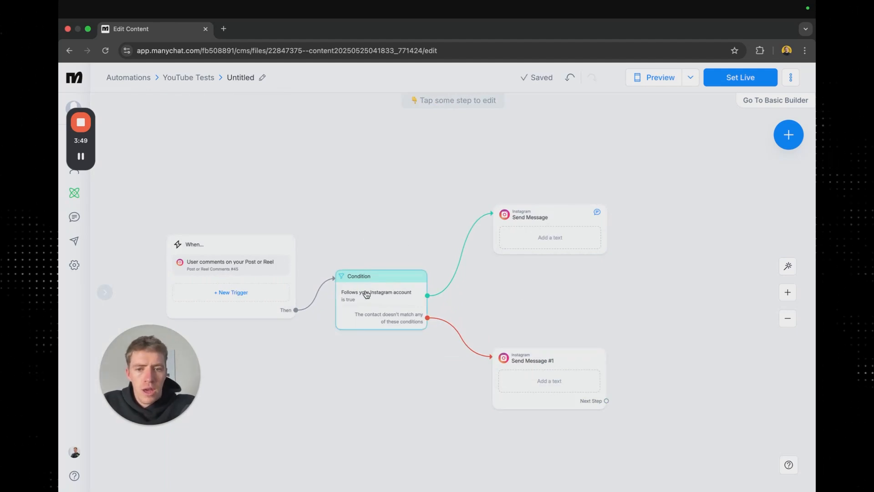
# - Write the follower message: here's a link to the free training about XYZ, any questions I'll be here
pyautogui.click(549, 229)
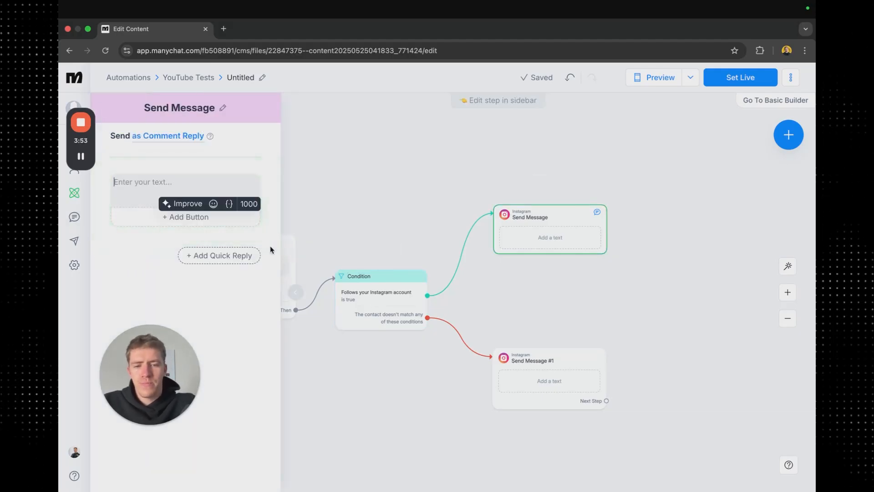
pyautogui.write('H')
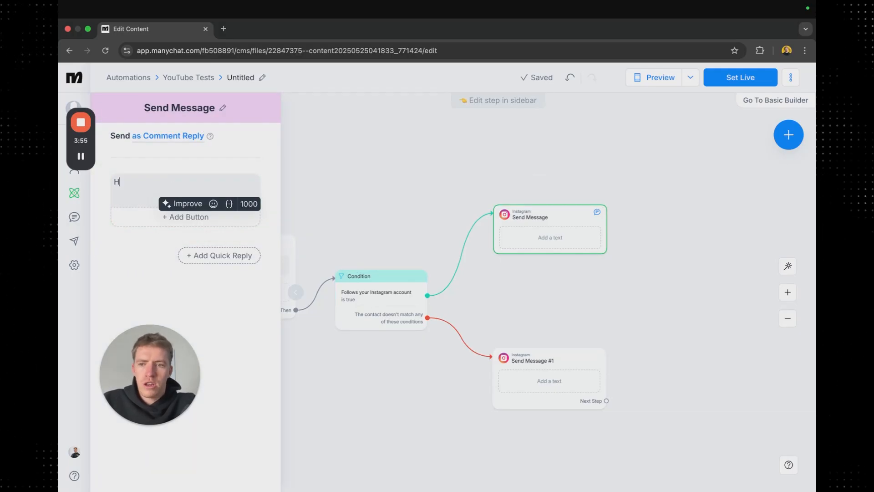
pyautogui.write('ey First Name')
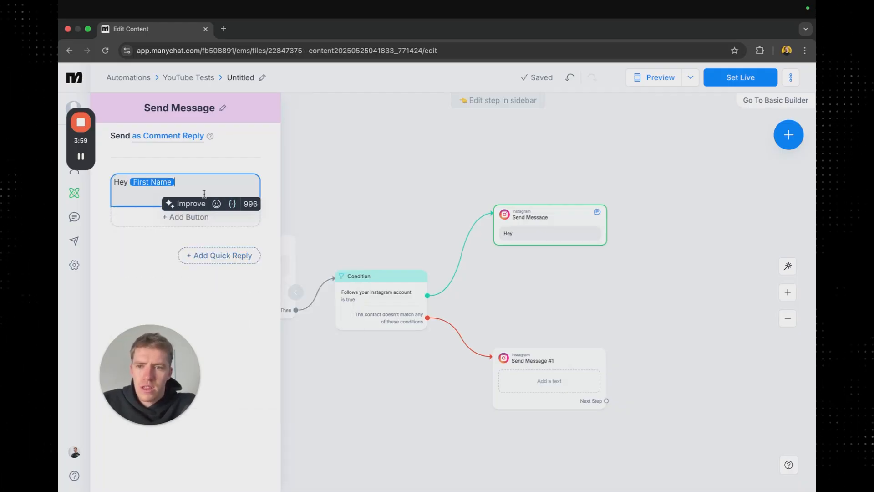
pyautogui.write("here's a")
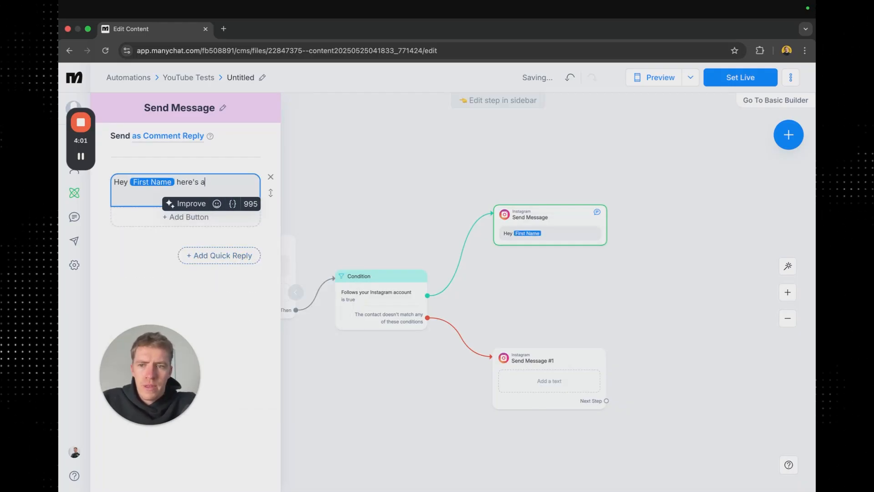
pyautogui.write('link to the')
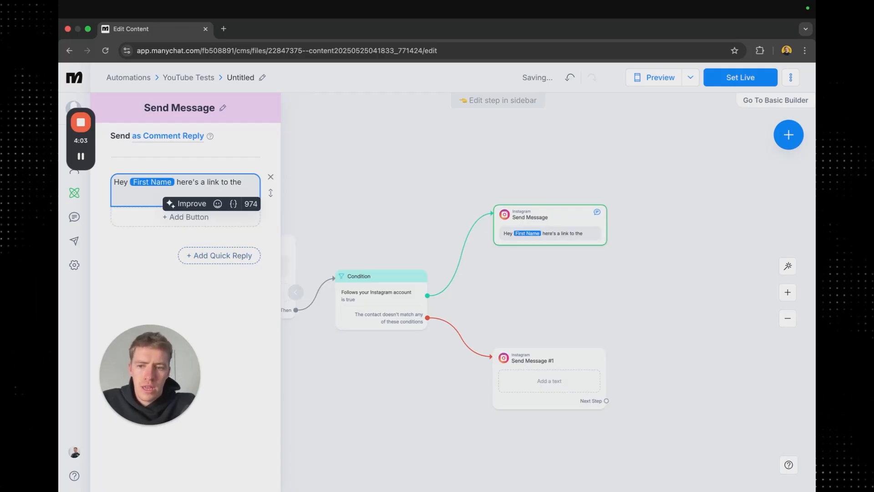
pyautogui.write('free trainin')
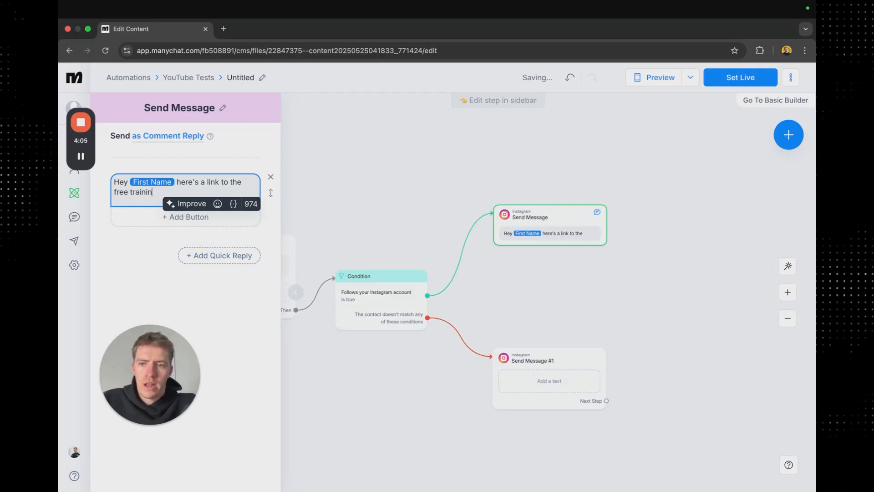
pyautogui.write('about XYZ tha')
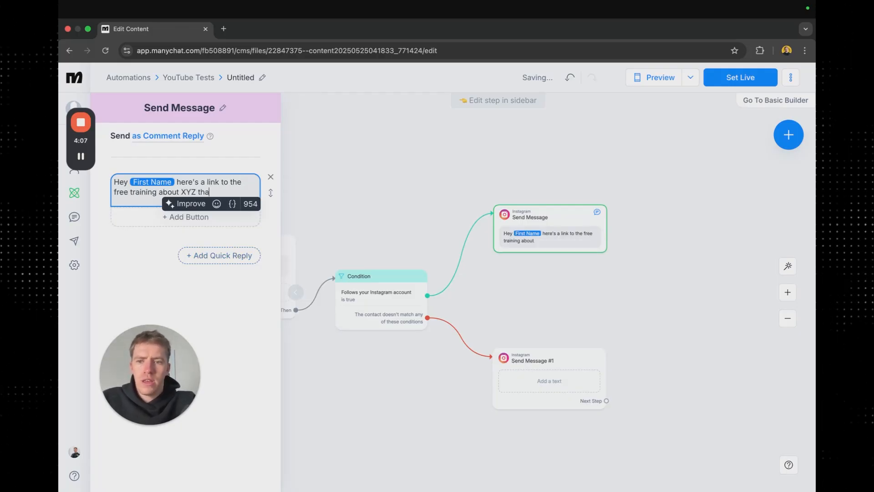
pyautogui.write('t you requested')
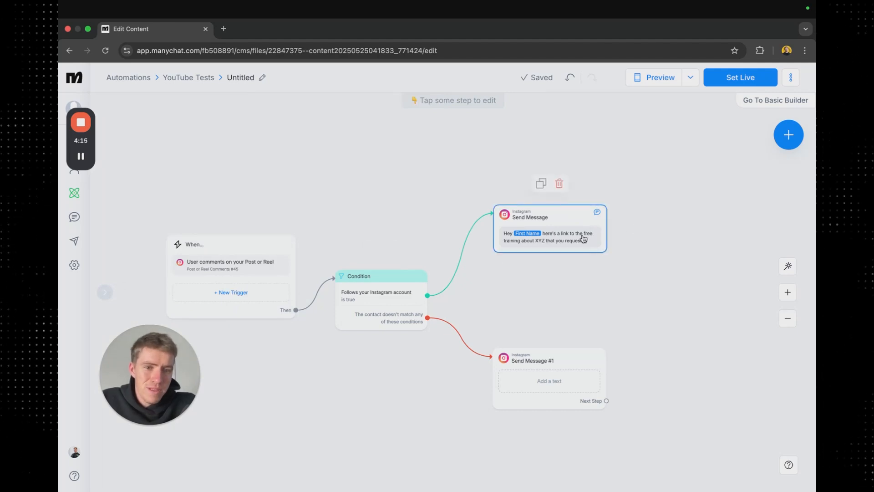
pyautogui.click(549, 229)
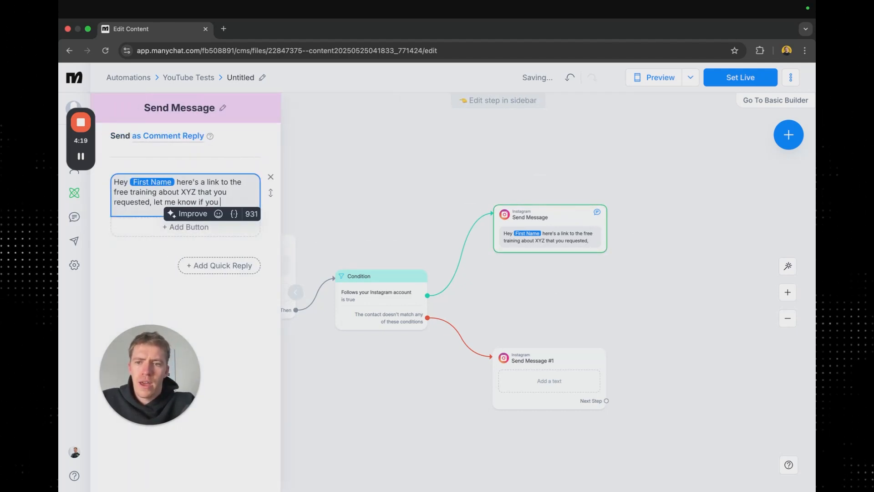
pyautogui.write('have any questions and')
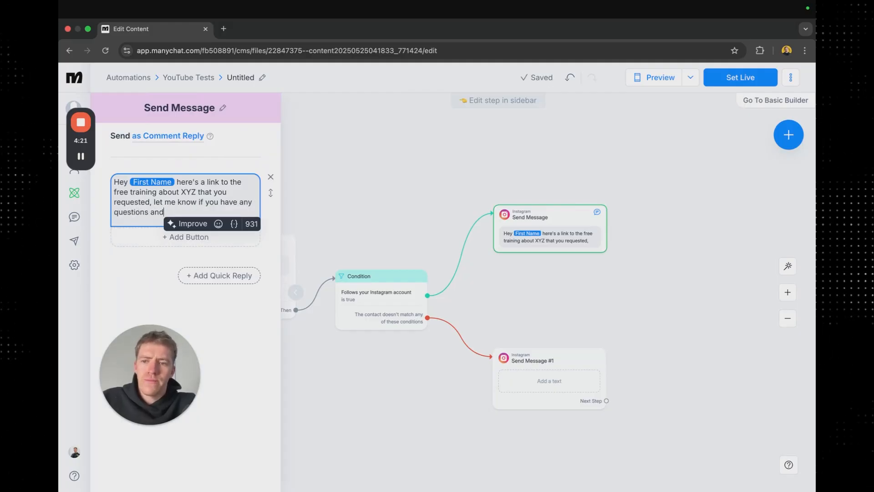
pyautogui.write("I'll be here")
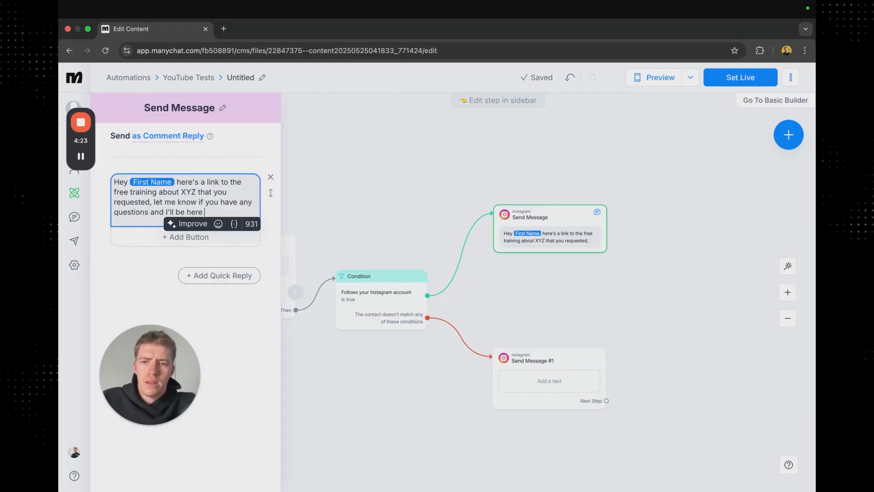
# - Add a 'Free training' button opening yourwebsite.com to the follower message
pyautogui.click(185, 237)
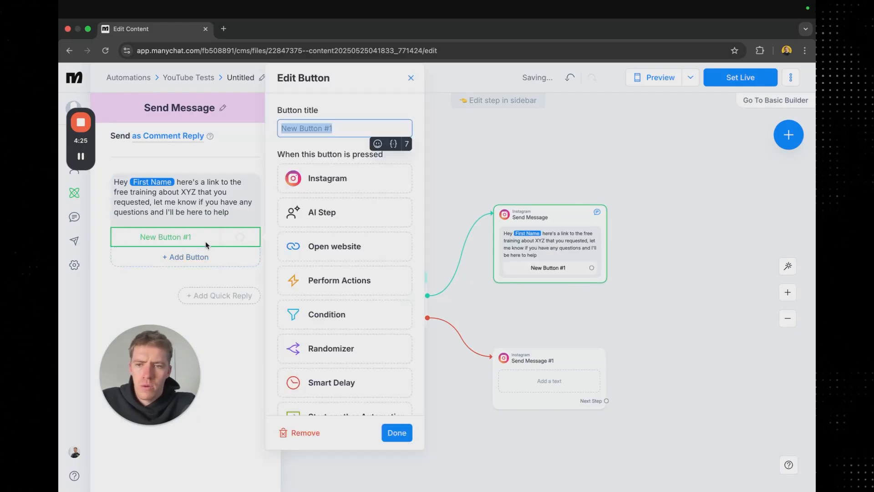
pyautogui.click(334, 245)
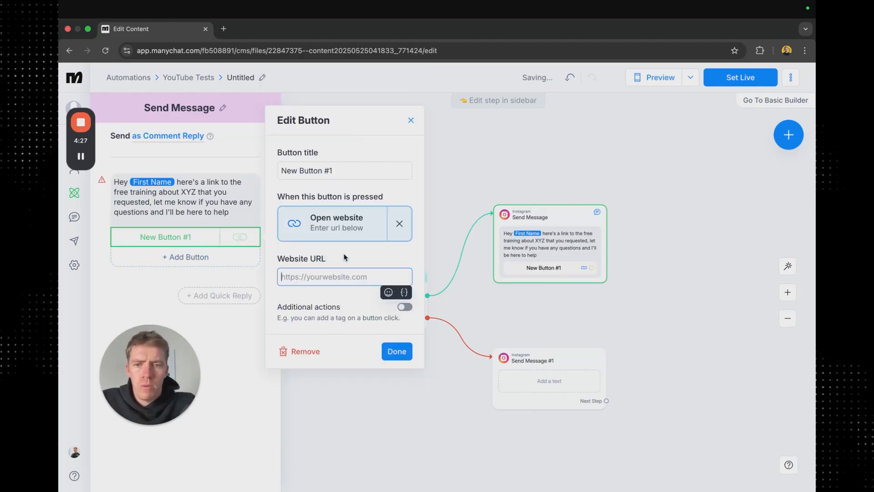
pyautogui.write('your')
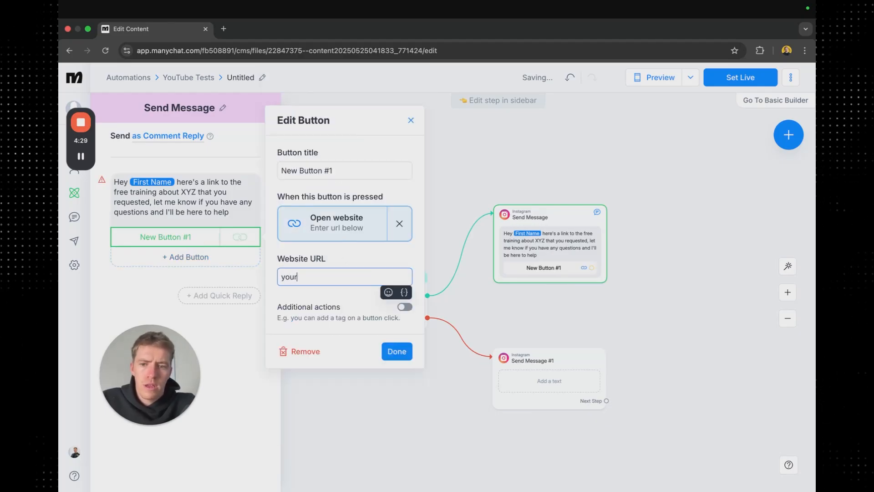
pyautogui.write('website.com')
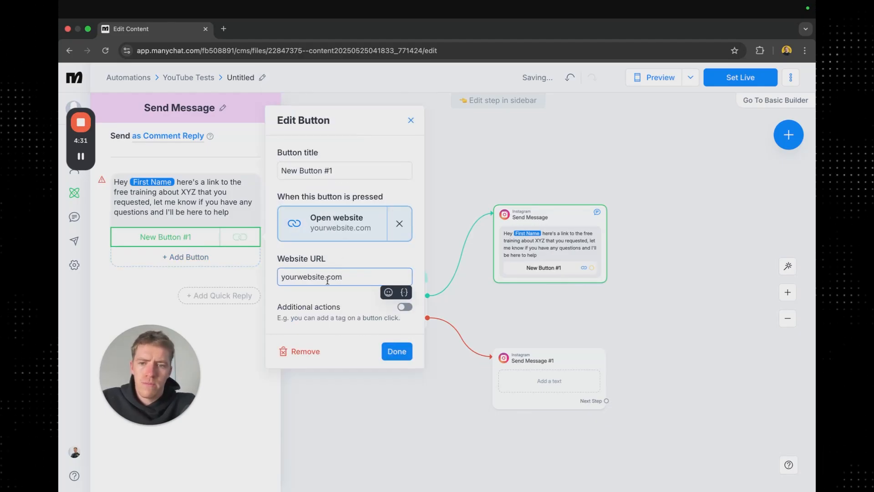
pyautogui.click(397, 352)
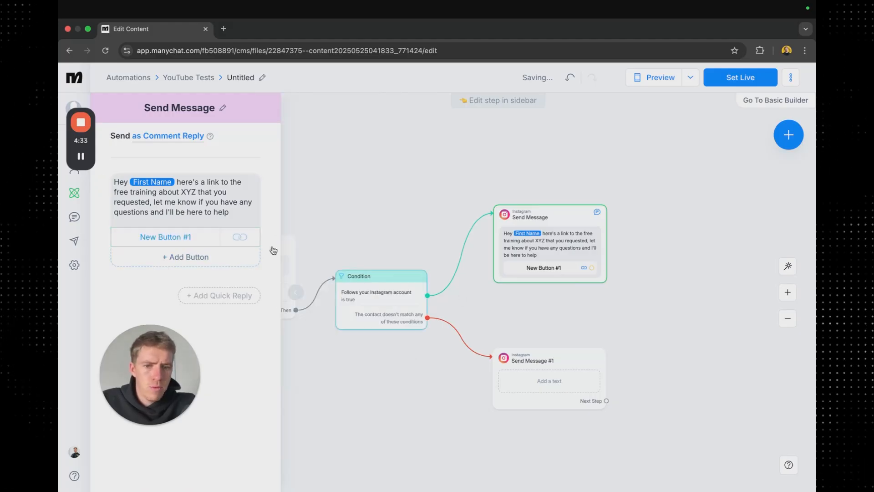
pyautogui.click(164, 236)
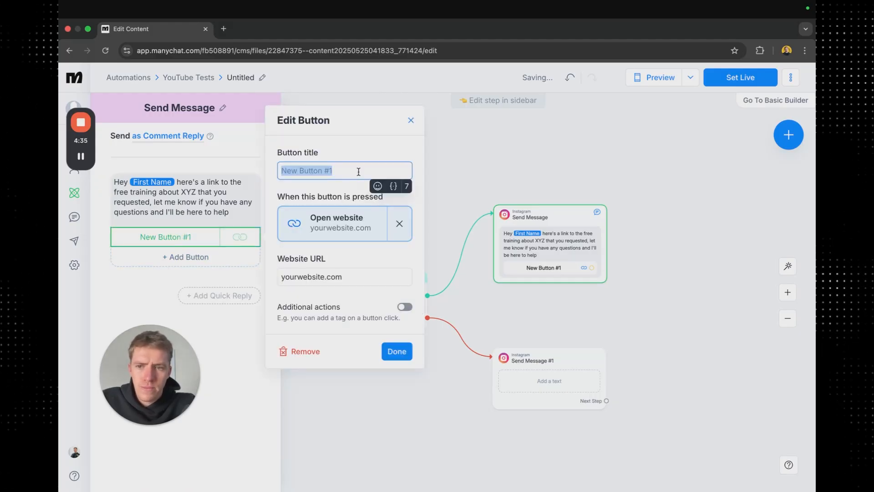
pyautogui.write('Free')
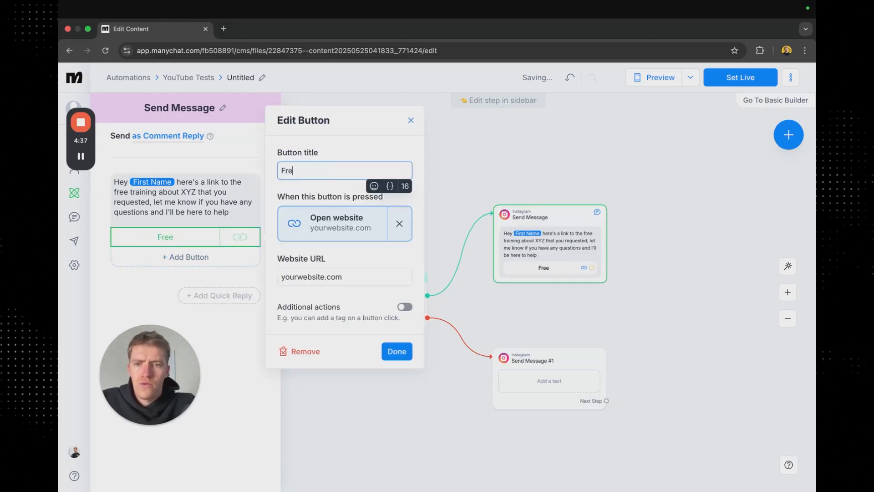
pyautogui.write('e training')
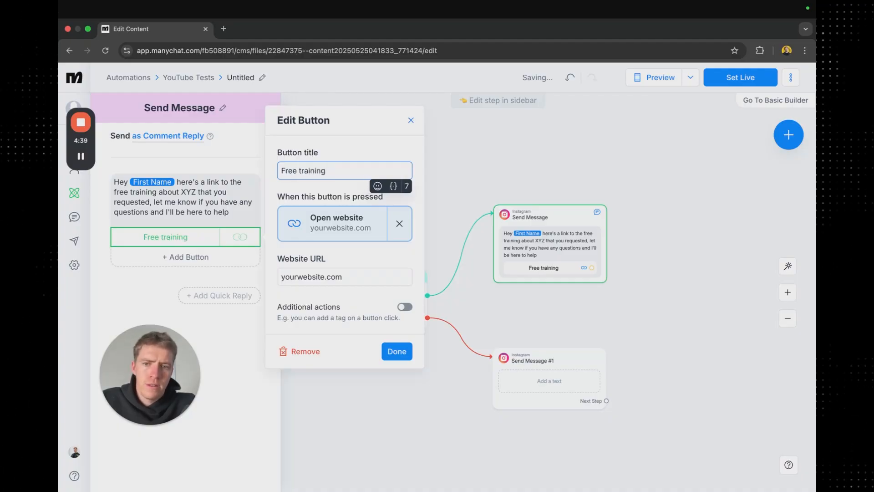
pyautogui.click(396, 351)
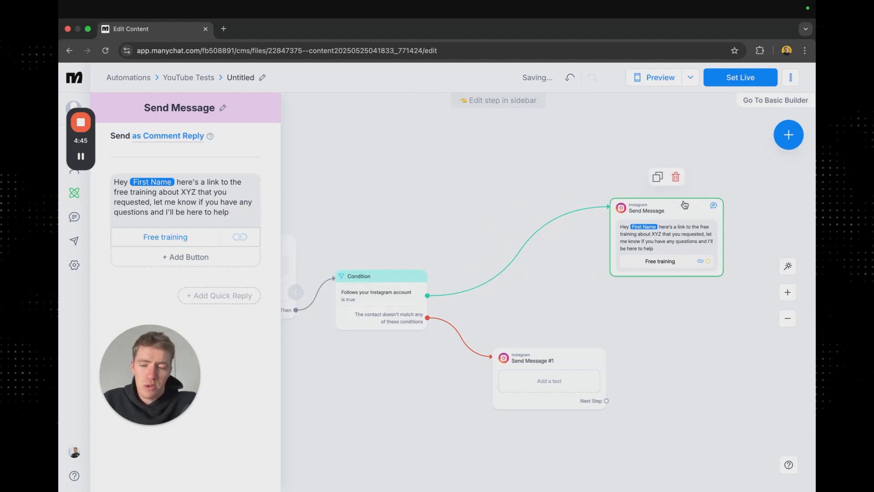
pyautogui.moveTo(562, 308)
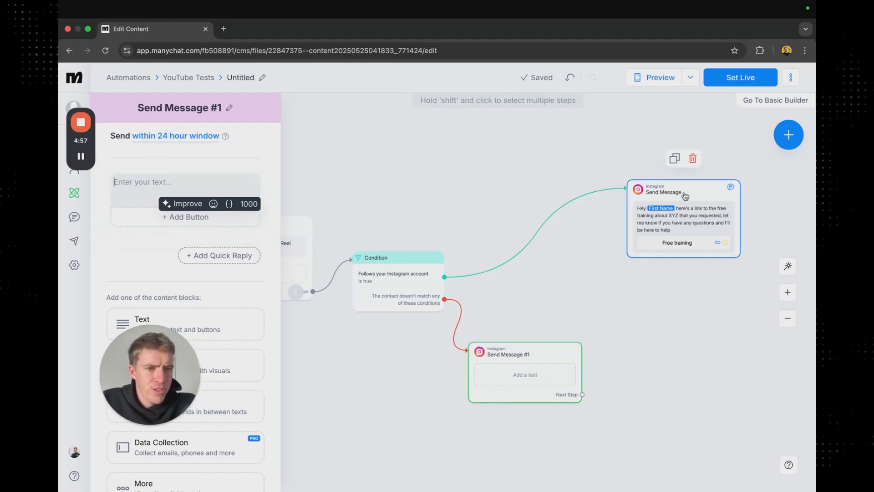
pyautogui.moveTo(712, 219)
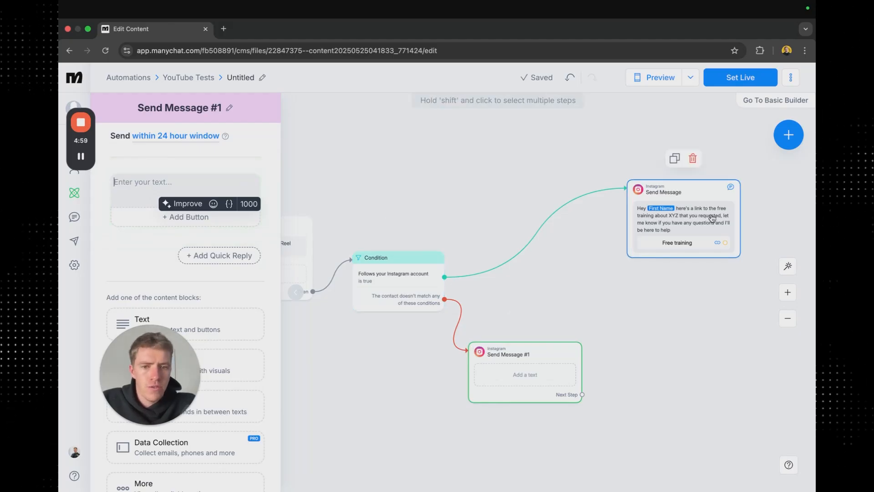
pyautogui.moveTo(665, 201)
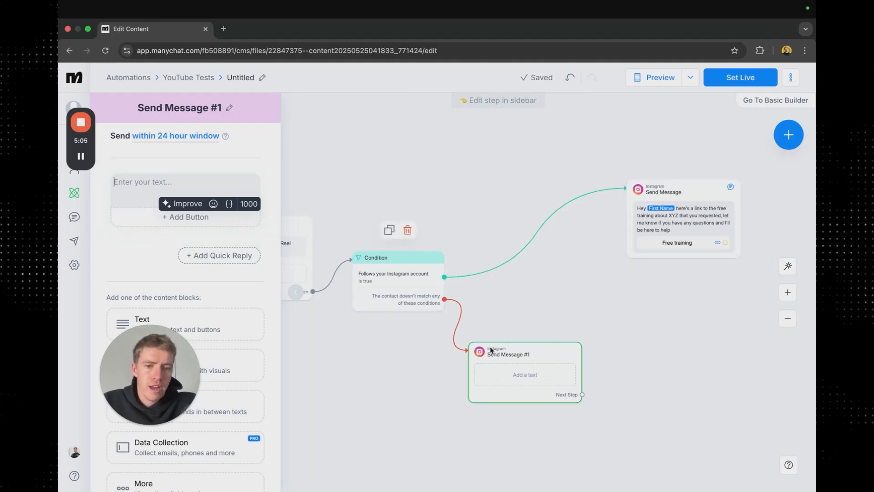
# - Write Send Message #1: premium training is for followers only, follow us if still interested in XYZ
pyautogui.click(185, 187)
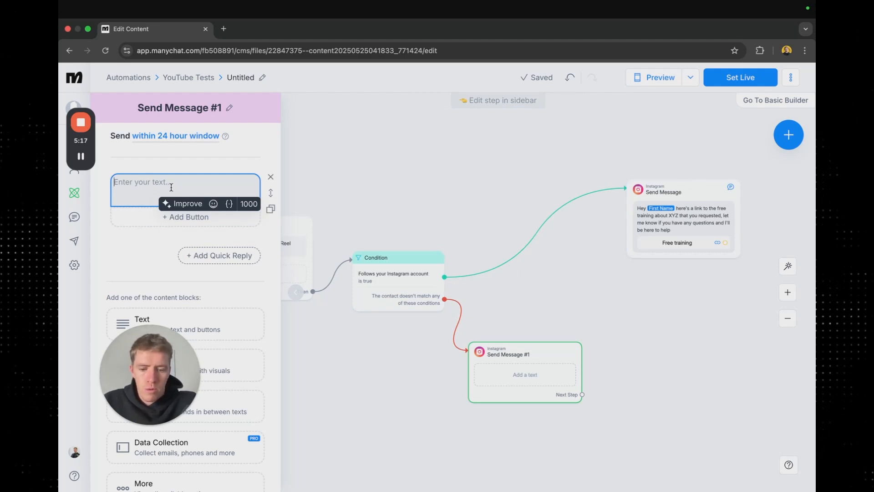
pyautogui.write('Hey First Name')
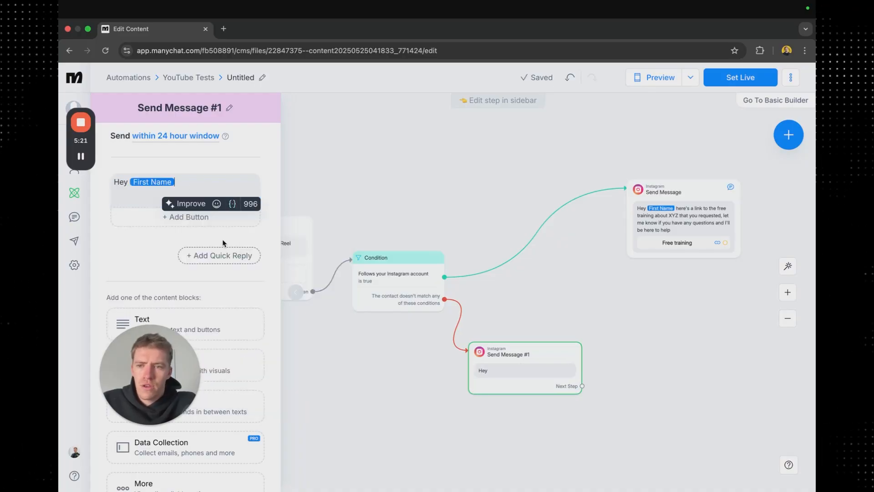
pyautogui.write('sadly as')
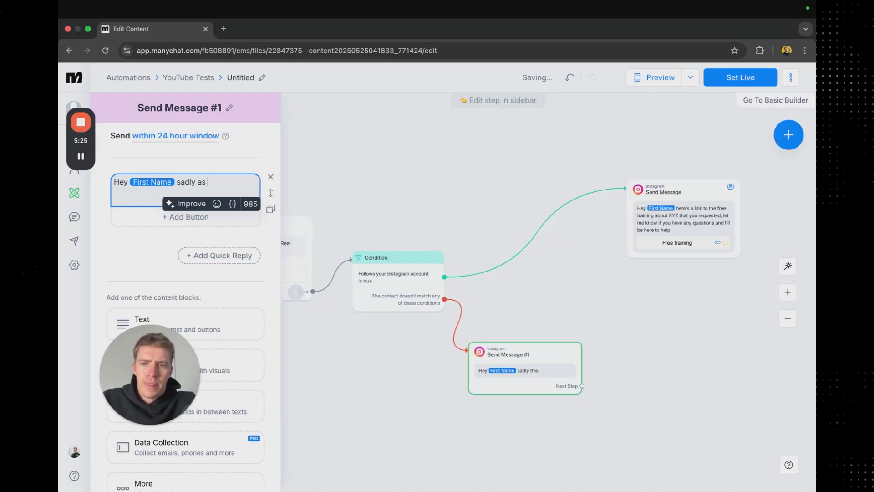
pyautogui.write('this is a')
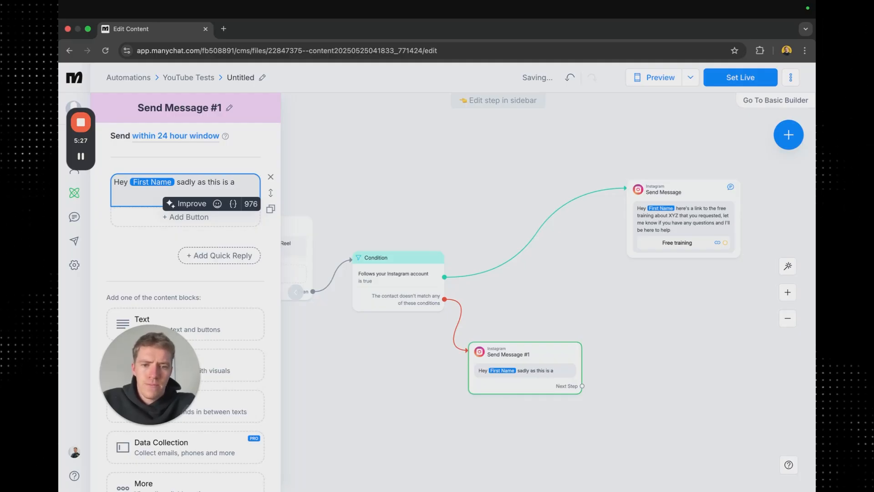
pyautogui.write('premiu')
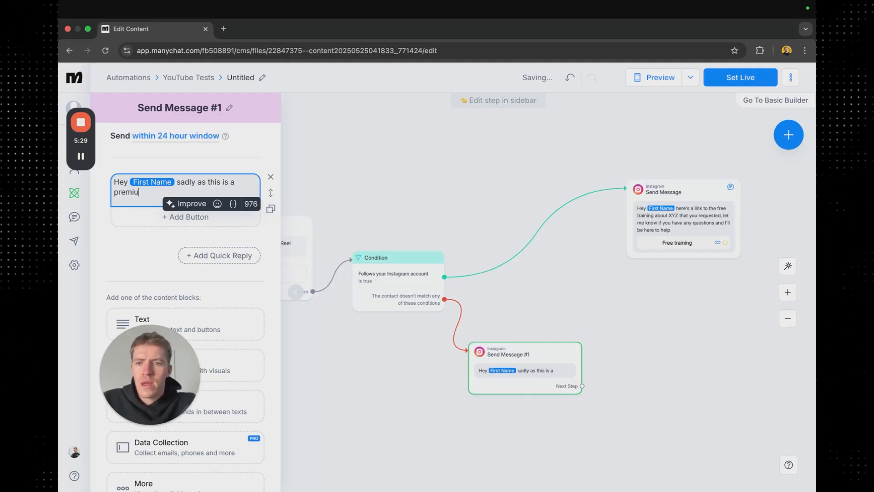
pyautogui.write("m training we're giving away for free, we're only g")
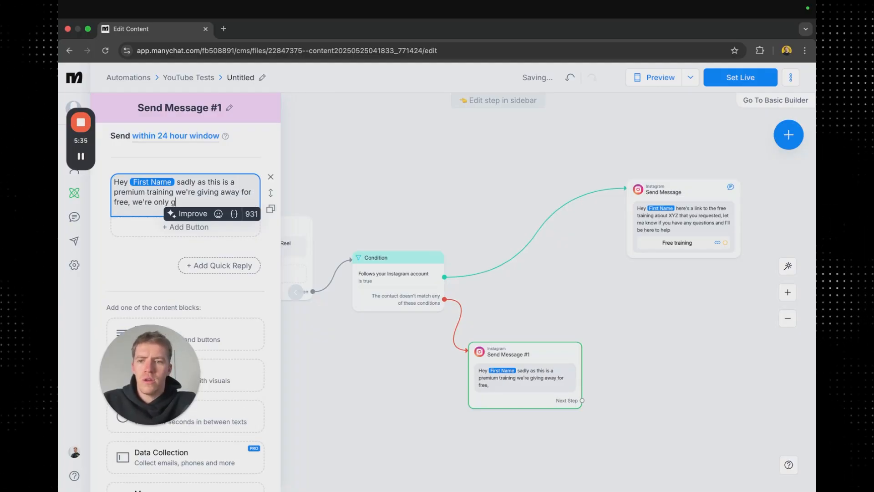
pyautogui.write('iving it to follower')
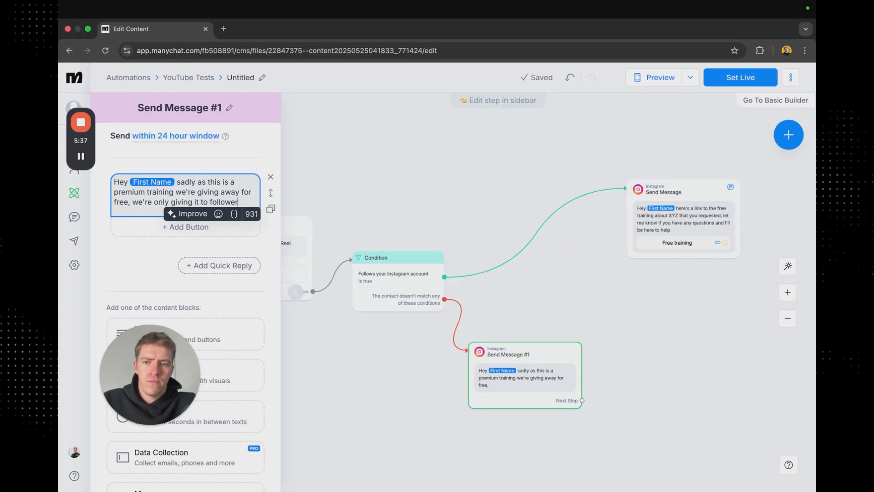
pyautogui.write("s, if you're")
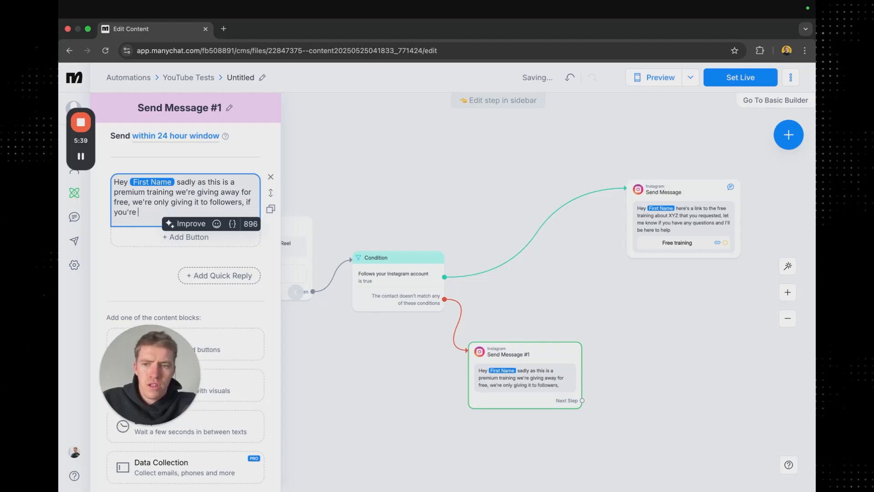
pyautogui.write('still interese')
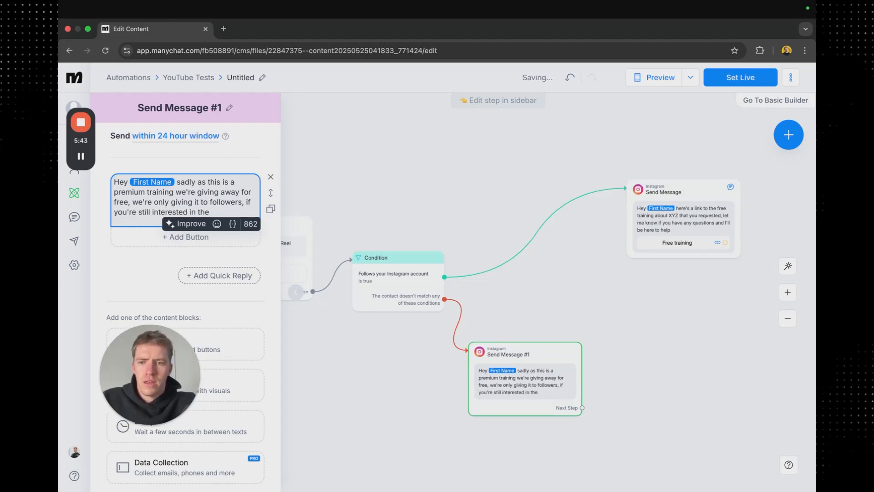
pyautogui.write('XYZ, then you can foll')
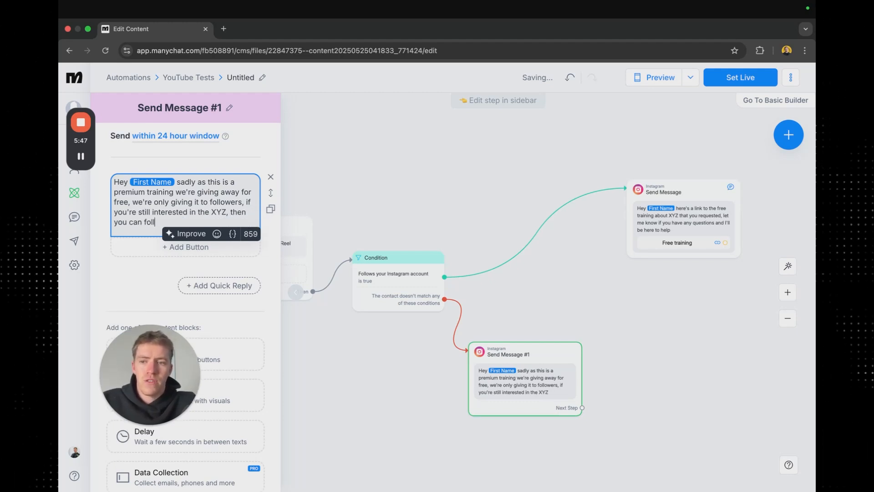
pyautogui.write("ow us and we'll send it over. Otherwise, no hard fe")
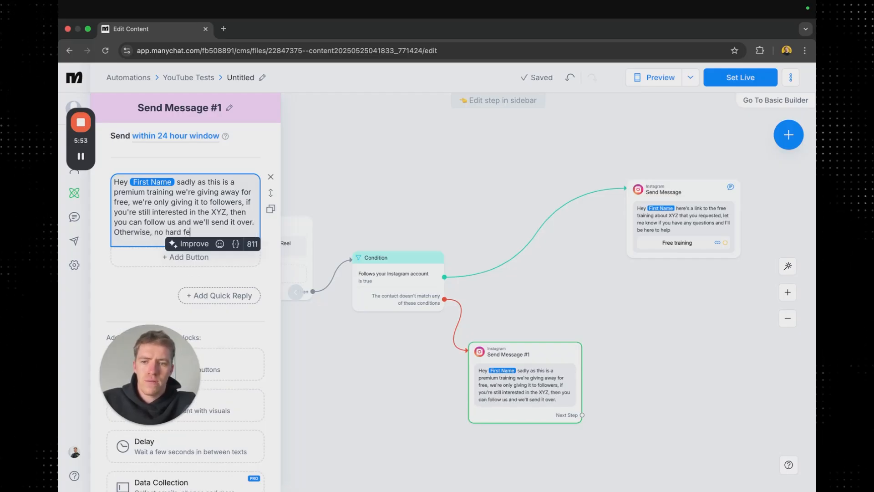
pyautogui.click(271, 176)
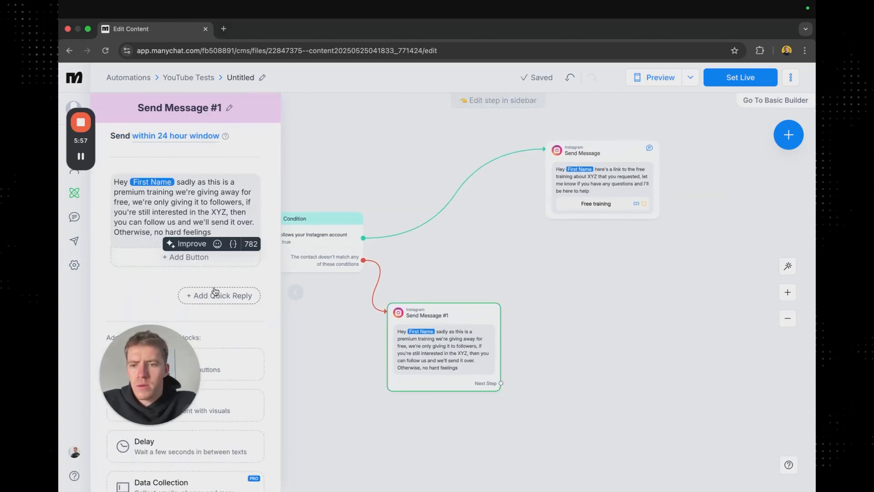
# - Add quick replies 'Got it, followed now' and 'Not interested' to Send Message #1
pyautogui.click(218, 295)
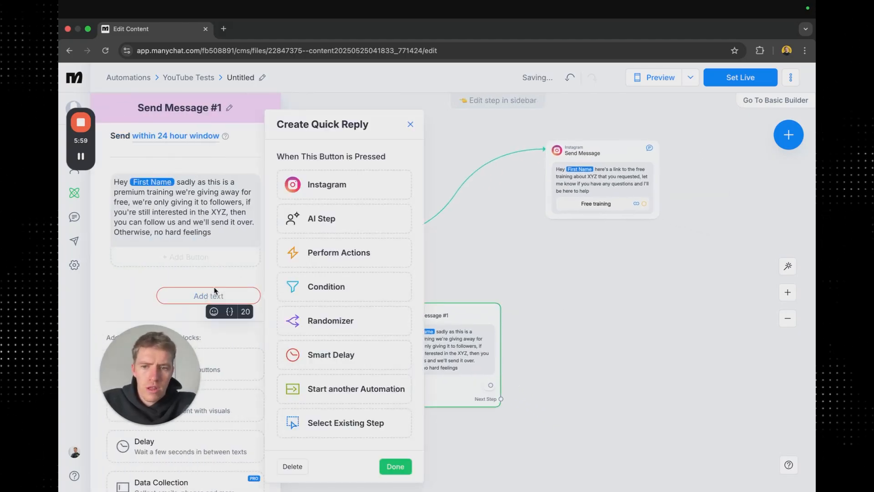
pyautogui.write('Got it, f')
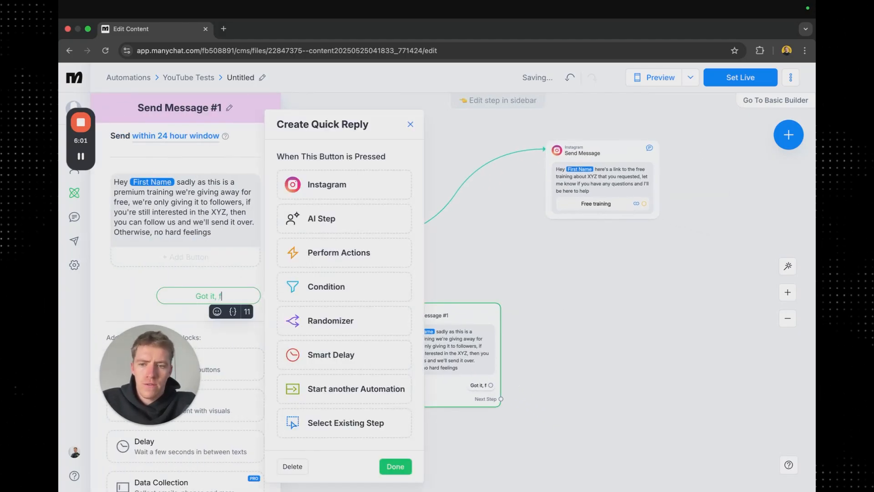
pyautogui.write('ollowed you')
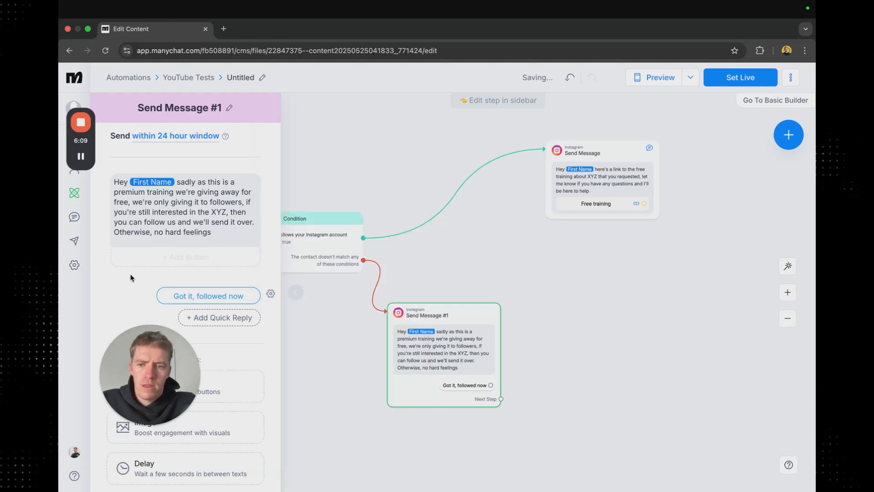
pyautogui.click(219, 317)
pyautogui.write('N')
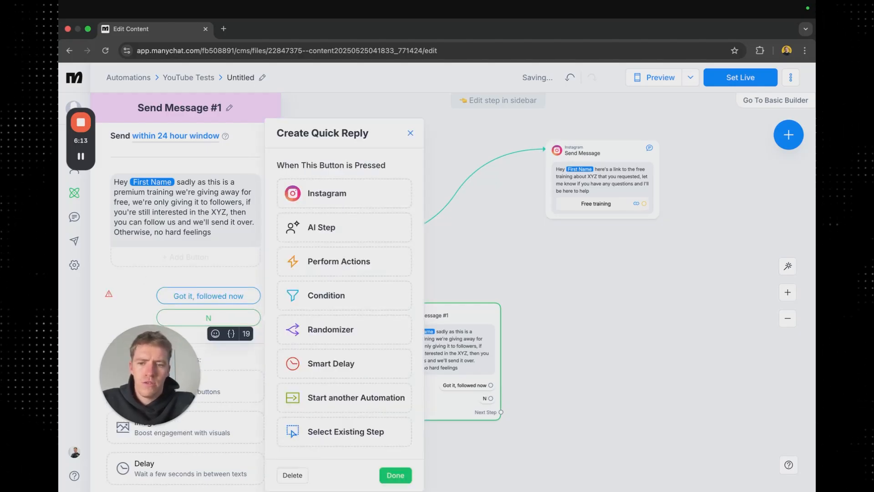
pyautogui.write('ot interested')
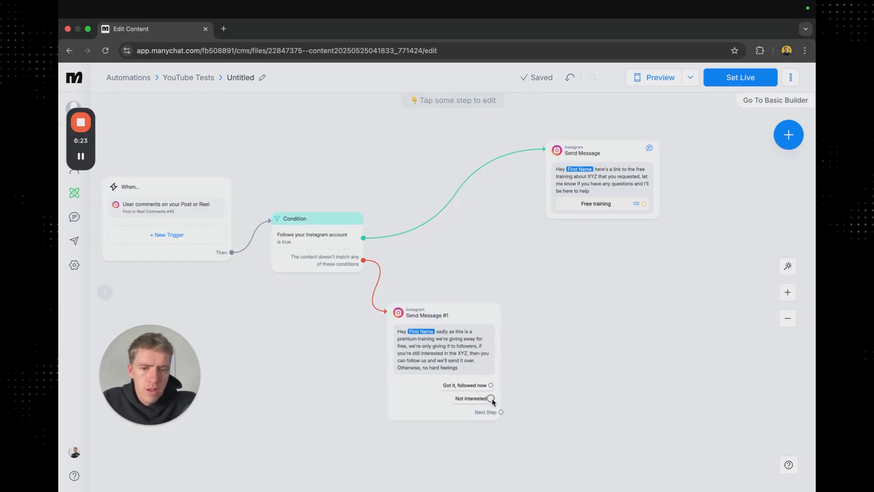
# - Link 'Not interested' to Send Message #2 saying 'Thats fair enough, thanks for your time'
pyautogui.click(491, 398)
pyautogui.write('Thats fair')
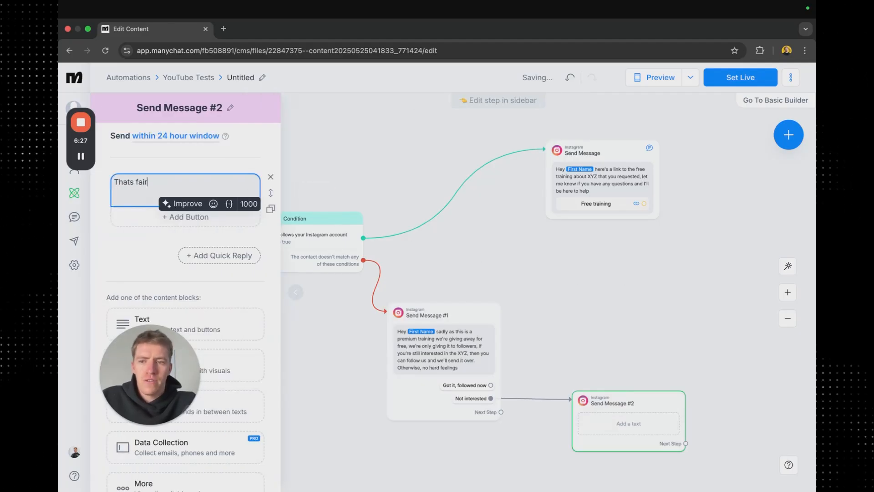
pyautogui.write('enough, thanks for')
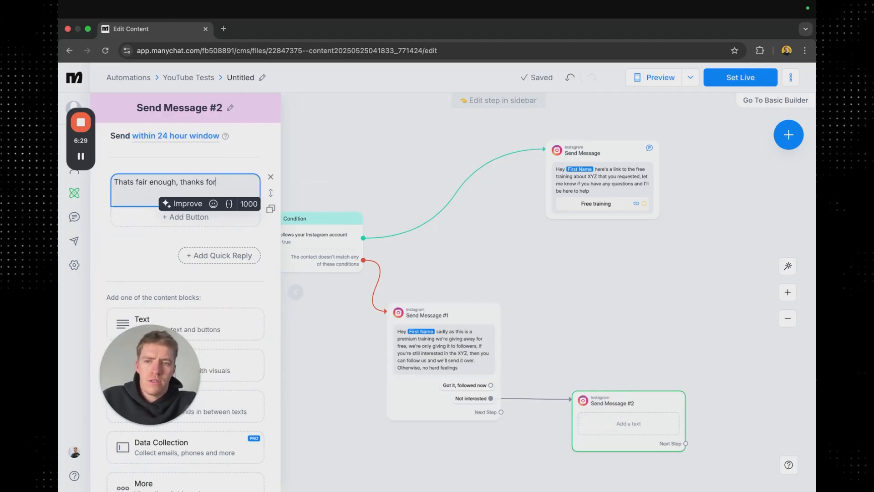
pyautogui.write('your time')
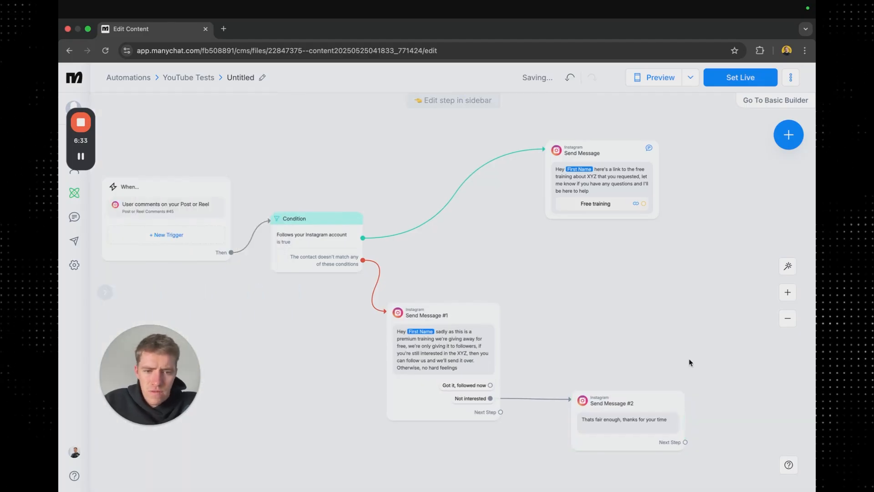
pyautogui.click(442, 352)
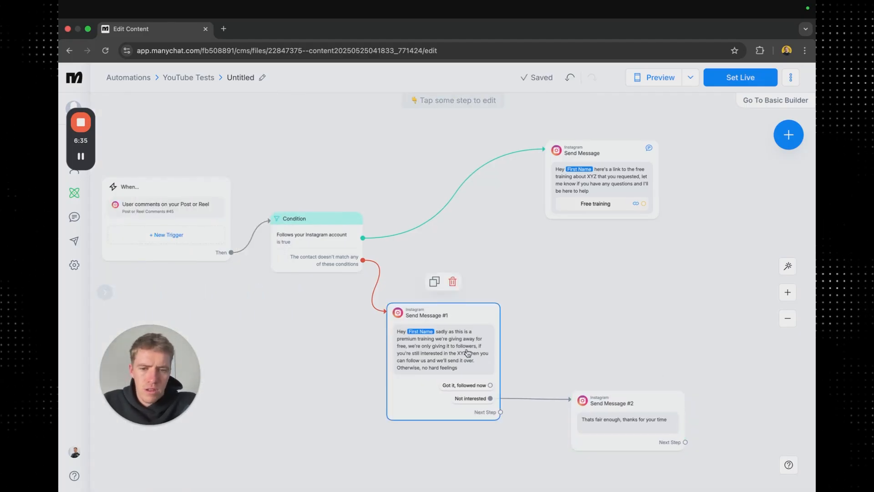
pyautogui.moveTo(490, 366)
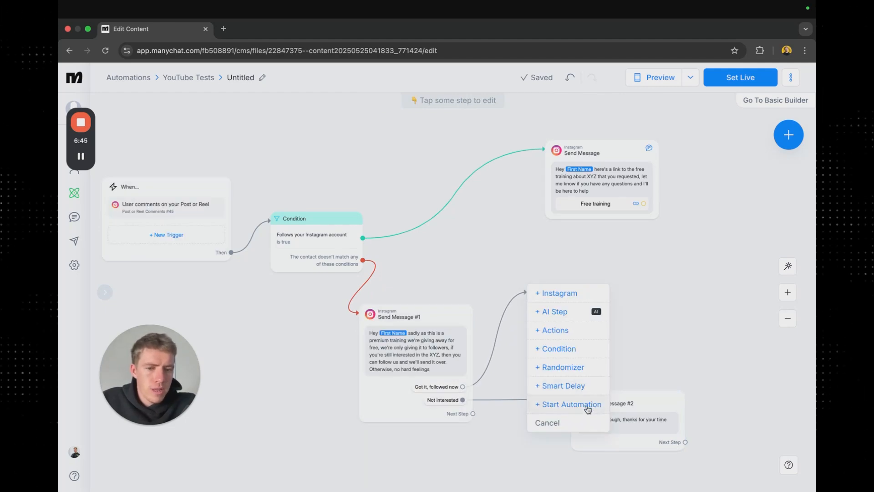
# - Add a Follows your Instagram account condition: Yes to the training message, If not to Send Message #1
pyautogui.click(558, 349)
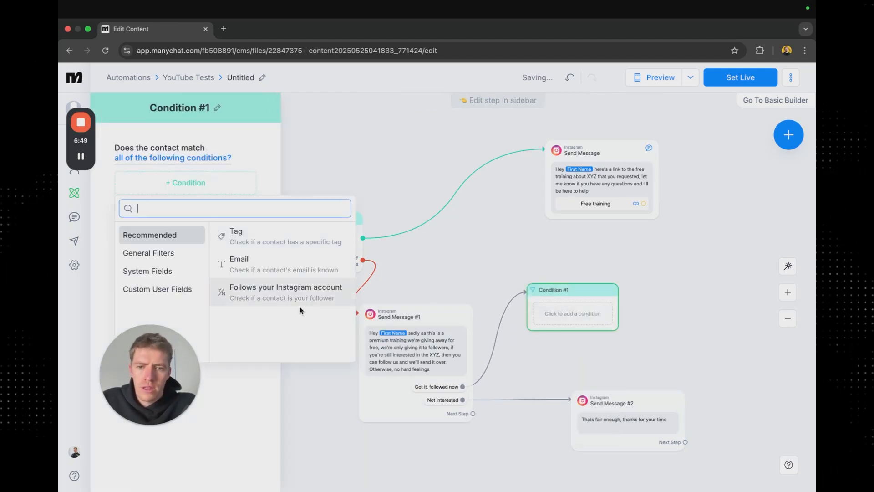
pyautogui.click(285, 287)
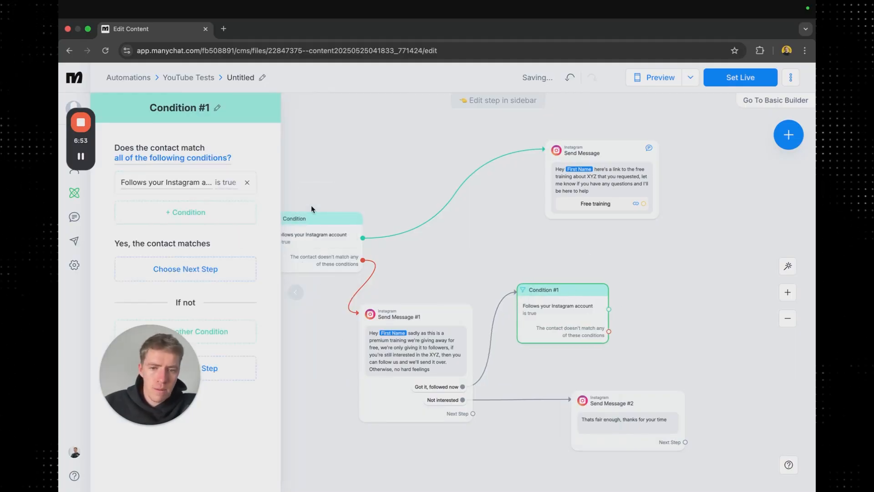
pyautogui.click(415, 362)
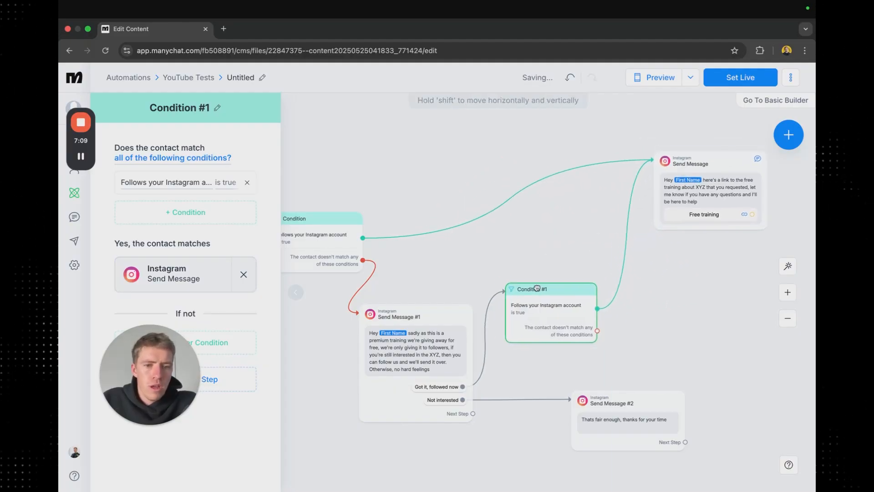
pyautogui.click(415, 363)
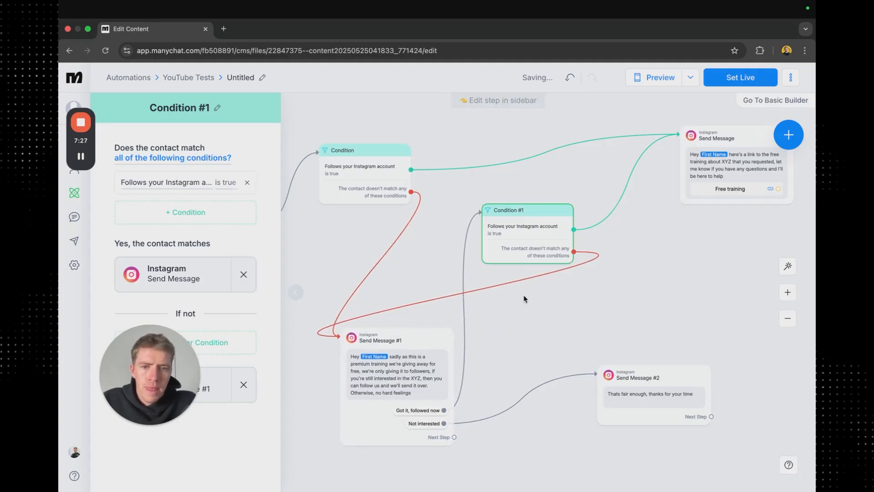
pyautogui.moveTo(457, 442)
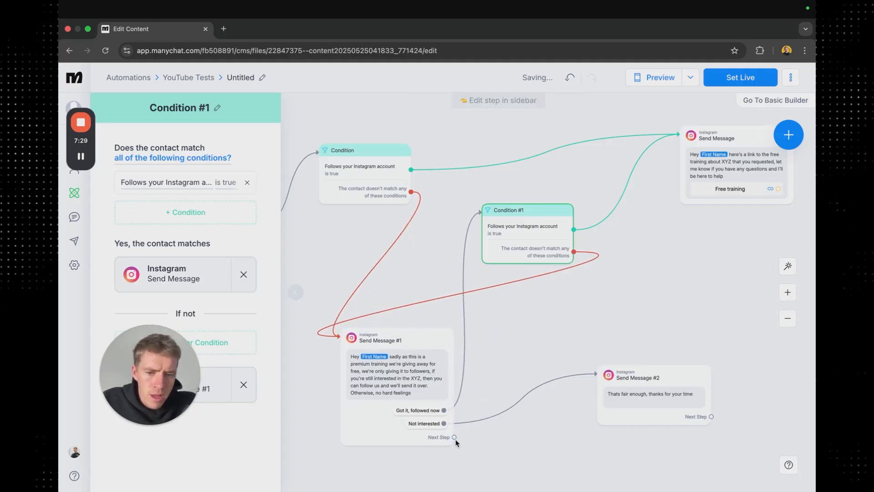
# - Link Send Message #1's next step to a Smart Delay of 23 hours leading to Condition #1
pyautogui.click(397, 376)
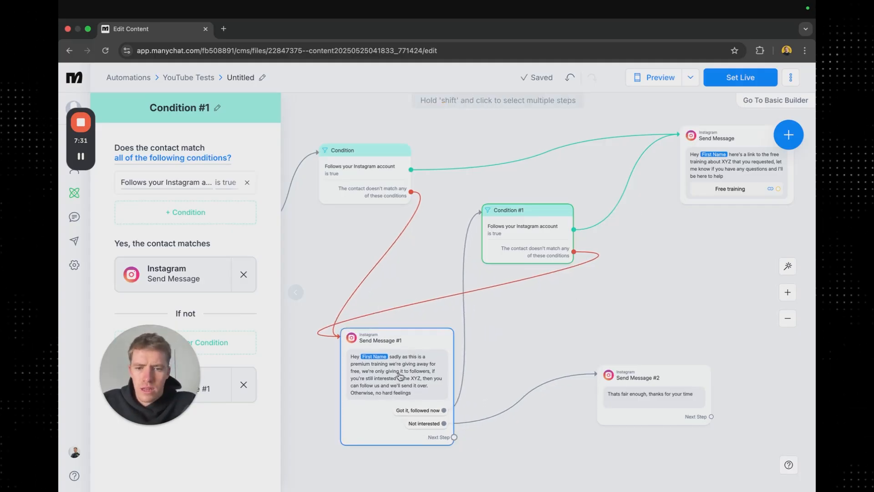
pyautogui.click(397, 384)
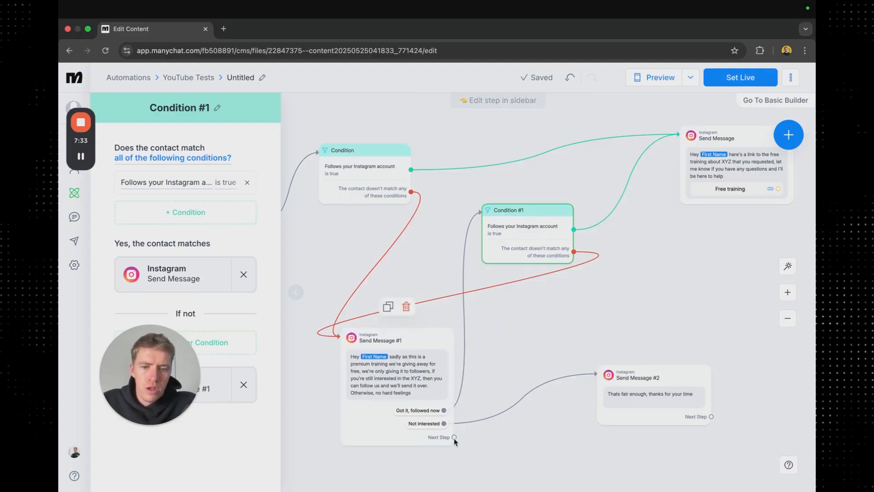
pyautogui.click(455, 437)
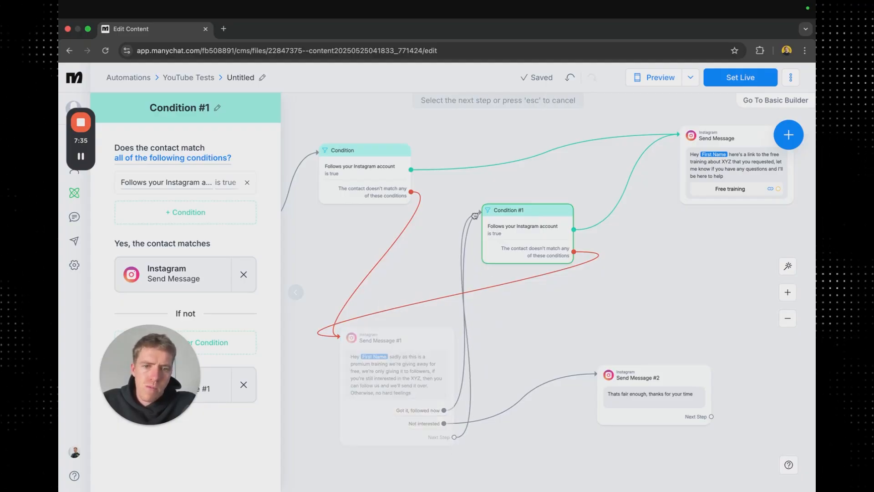
pyautogui.moveTo(411, 276)
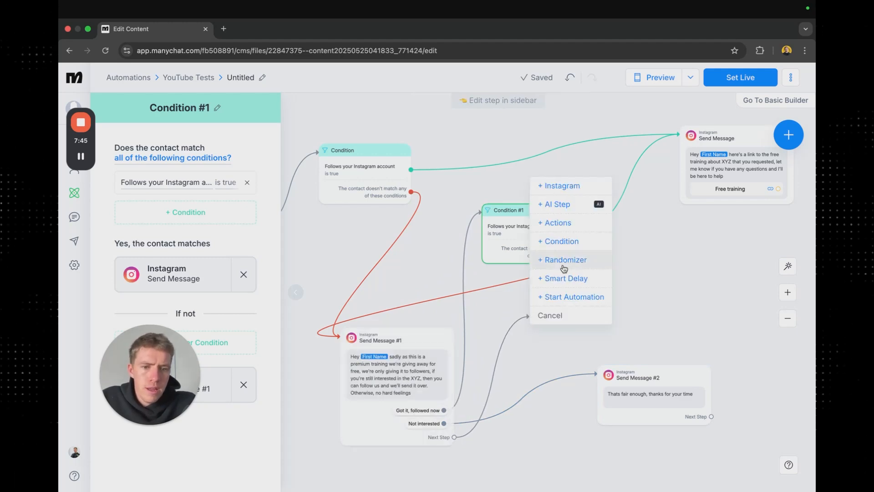
pyautogui.click(564, 278)
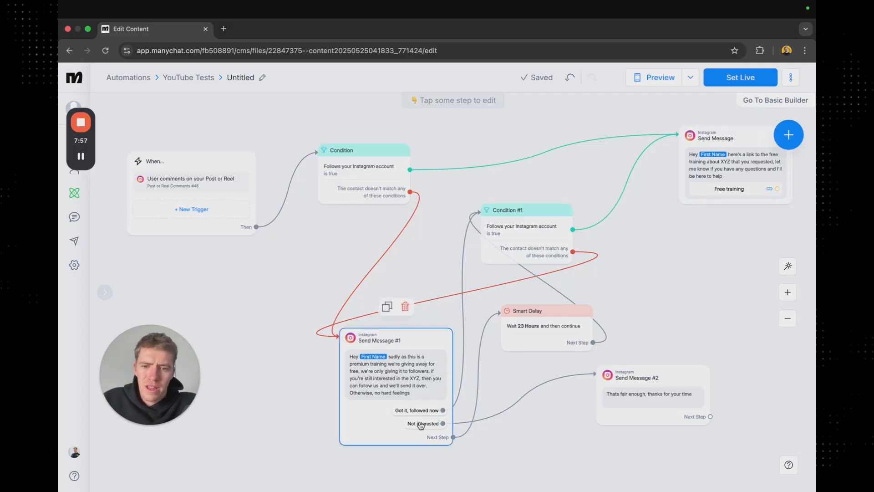
pyautogui.moveTo(392, 413)
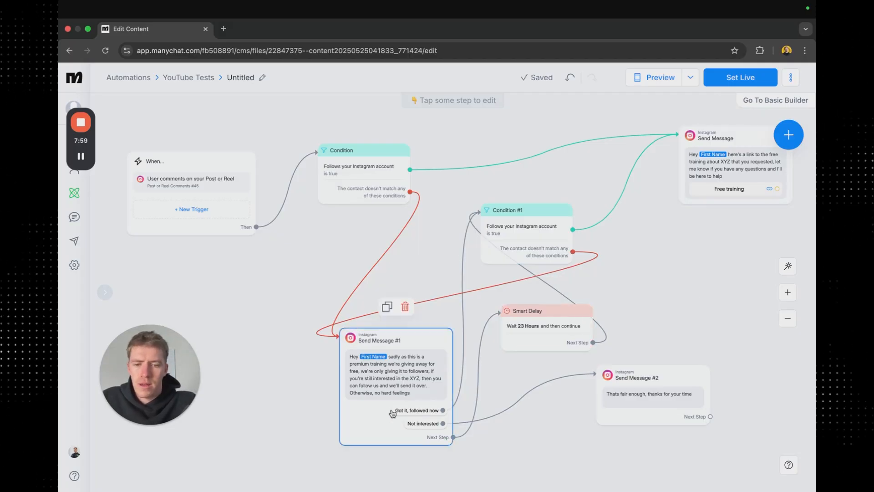
pyautogui.moveTo(439, 397)
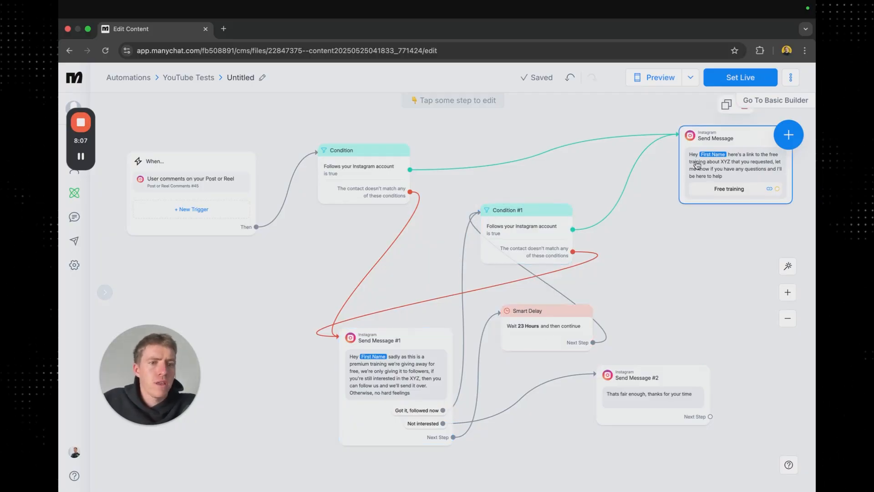
pyautogui.click(634, 255)
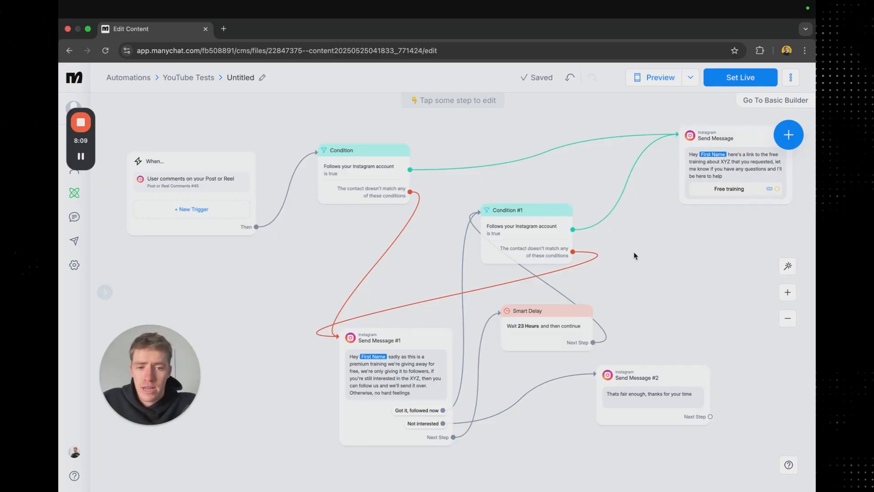
pyautogui.moveTo(674, 340)
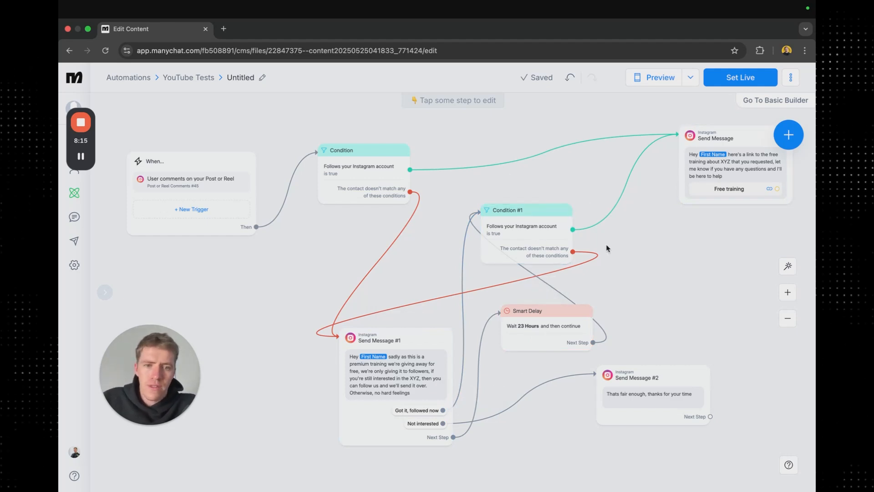
pyautogui.moveTo(689, 278)
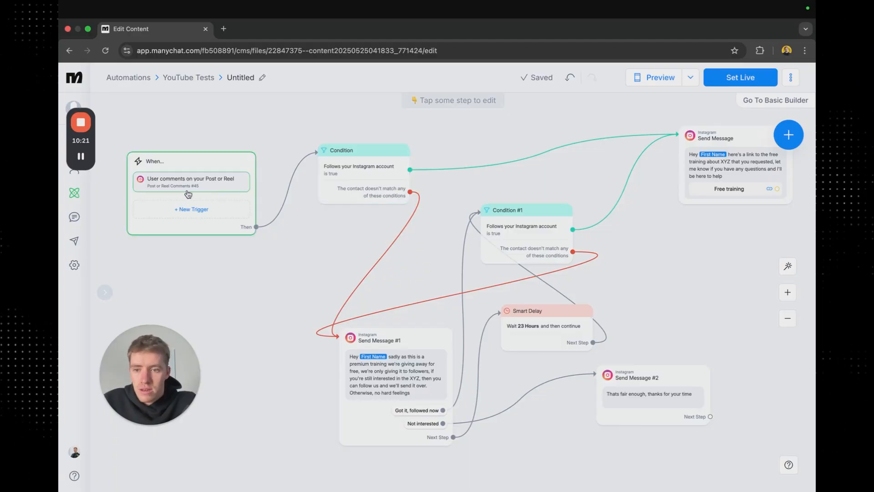
pyautogui.moveTo(662, 165)
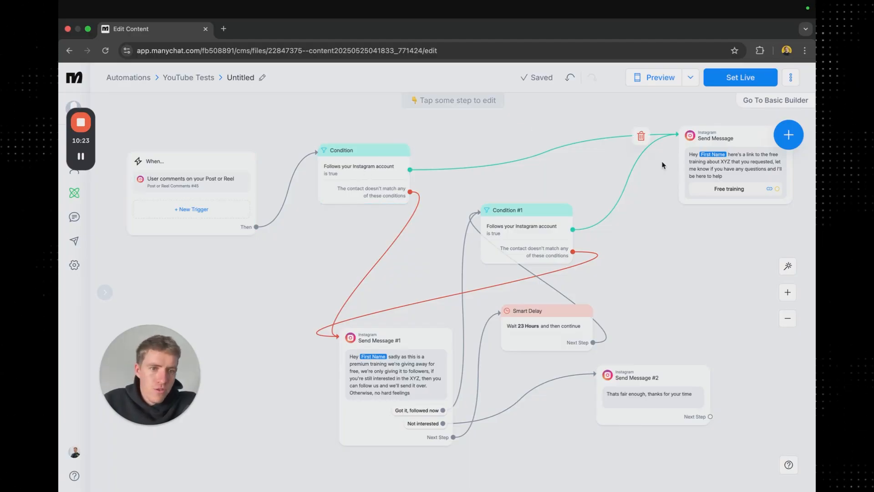
pyautogui.click(396, 339)
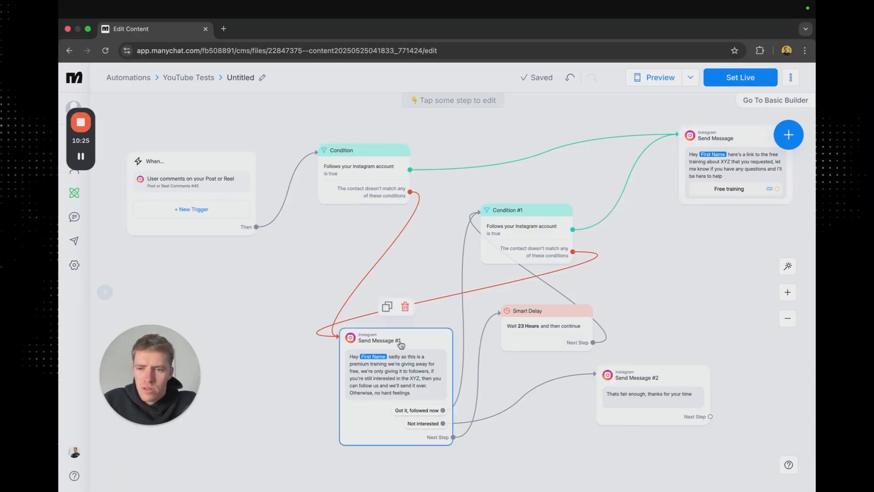
pyautogui.moveTo(457, 367)
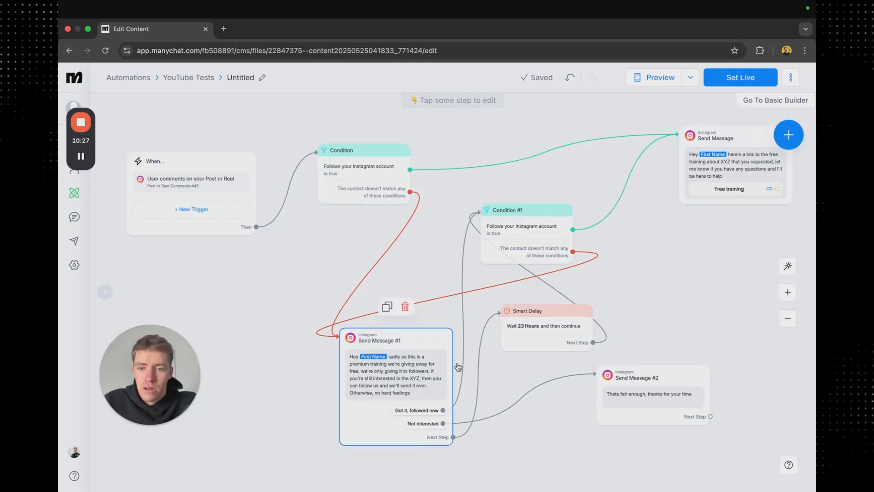
pyautogui.click(725, 180)
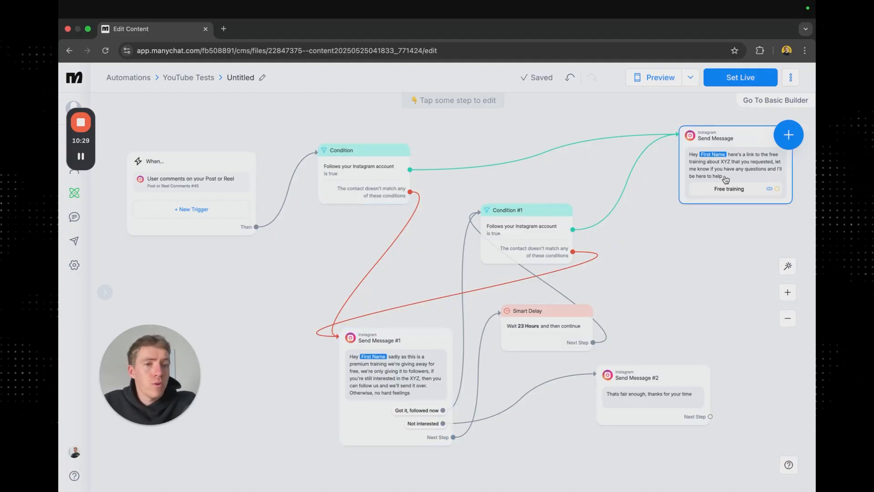
pyautogui.moveTo(683, 278)
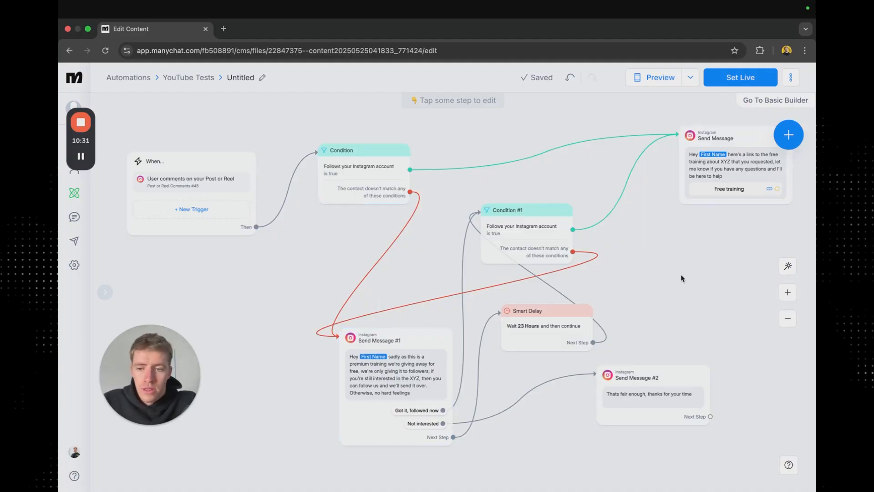